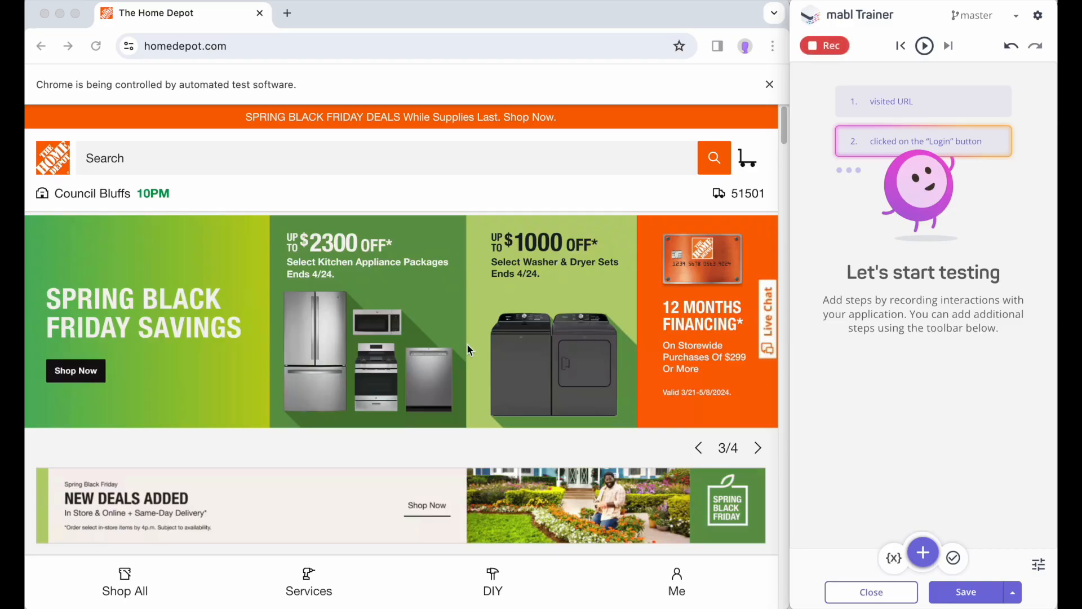
# - Search for 'gas grill' and assert the Gas Grills breadcrumb innerText equals 'Gas Grills'
pyautogui.write('gas grill')
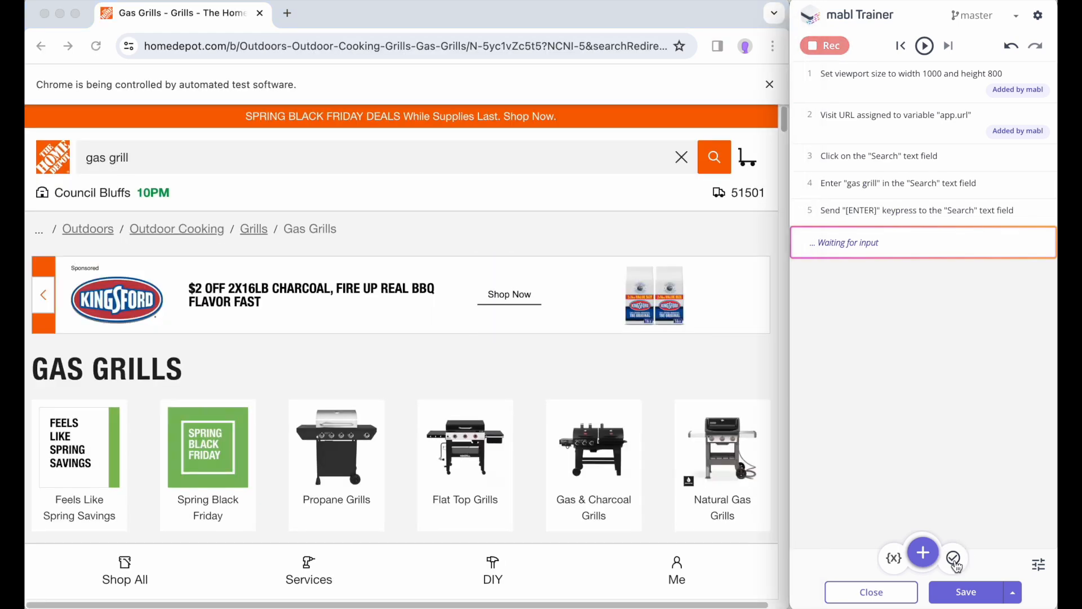
pyautogui.click(951, 553)
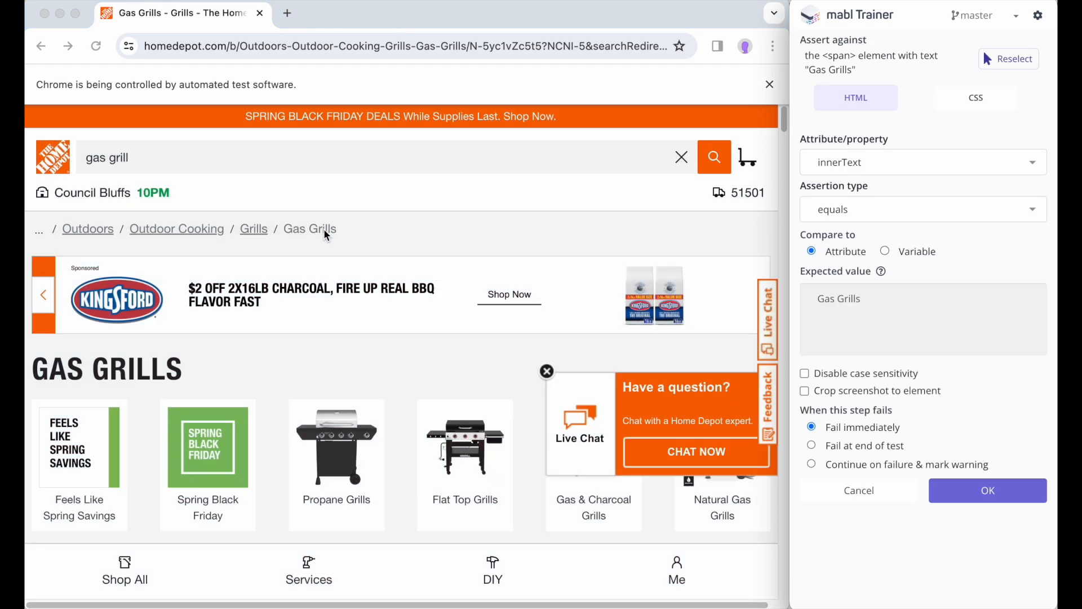
pyautogui.click(987, 490)
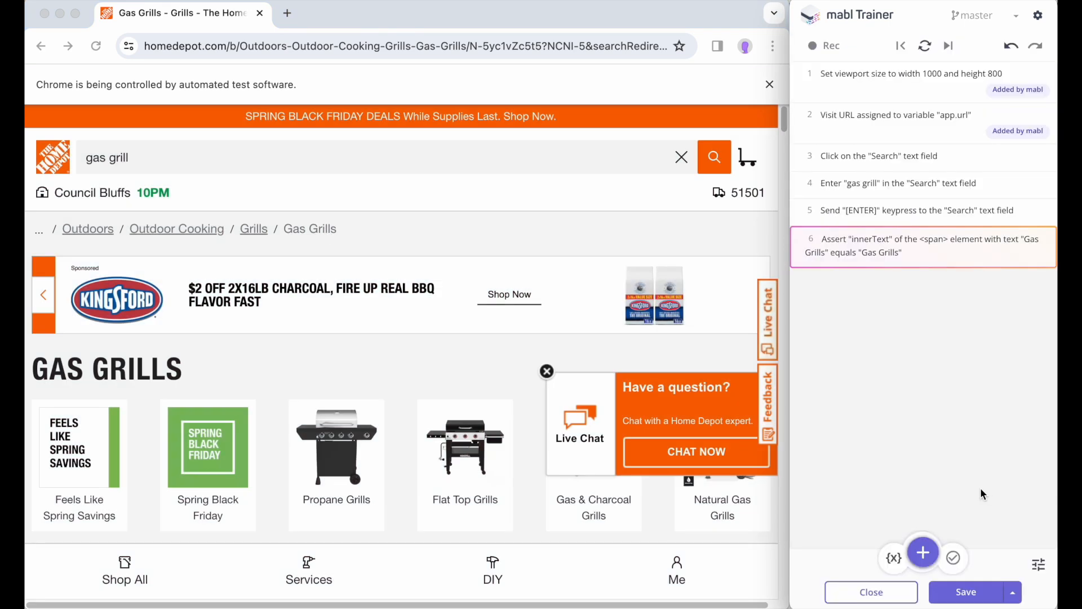
pyautogui.moveTo(359, 477)
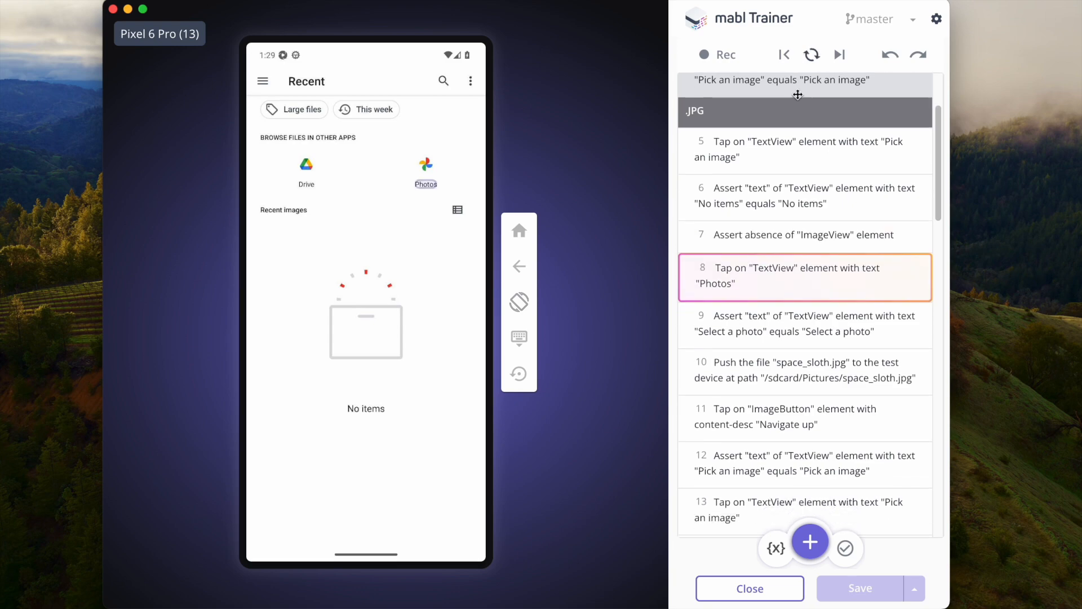
pyautogui.scroll(-3)
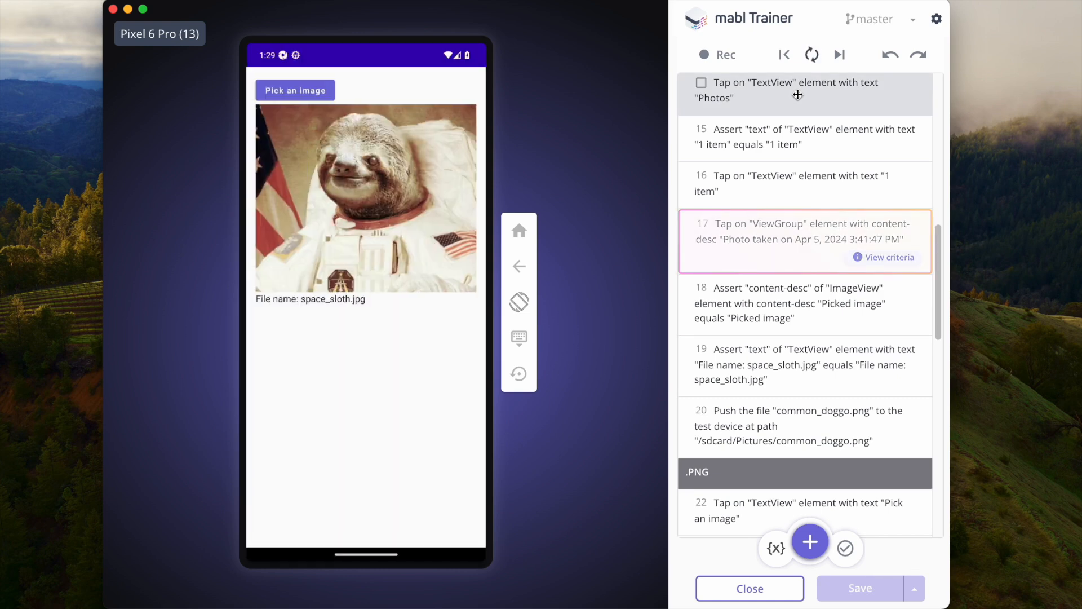
pyautogui.scroll(-3)
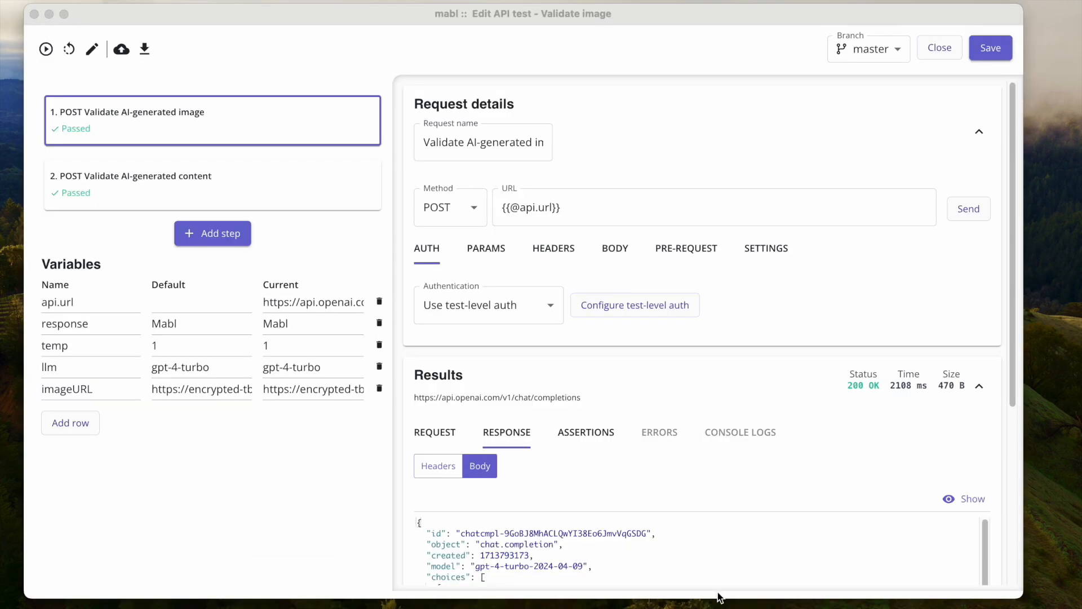
pyautogui.moveTo(474, 258)
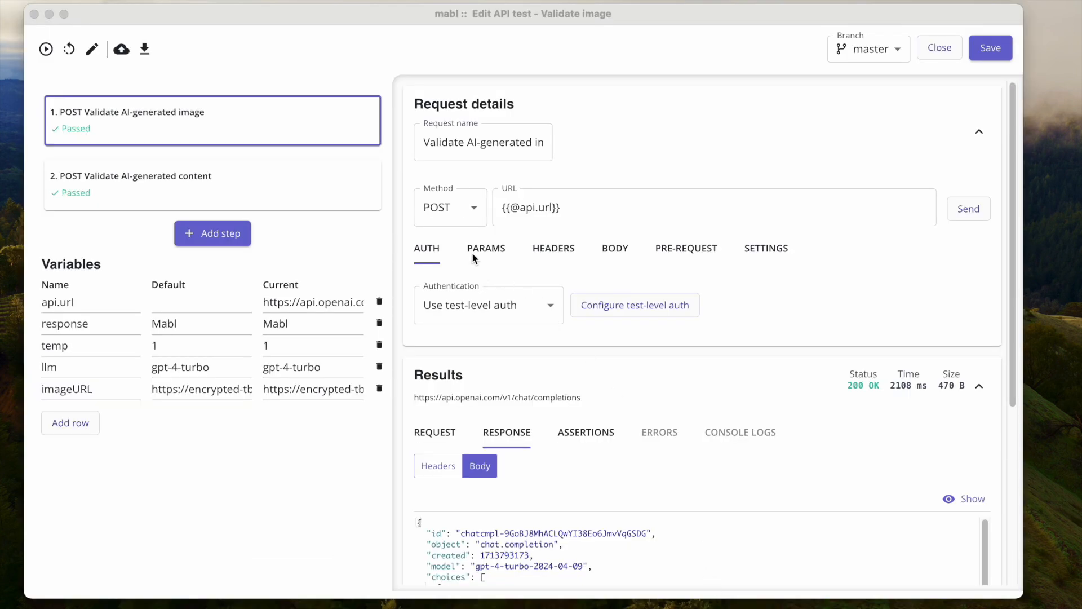
pyautogui.moveTo(487, 256)
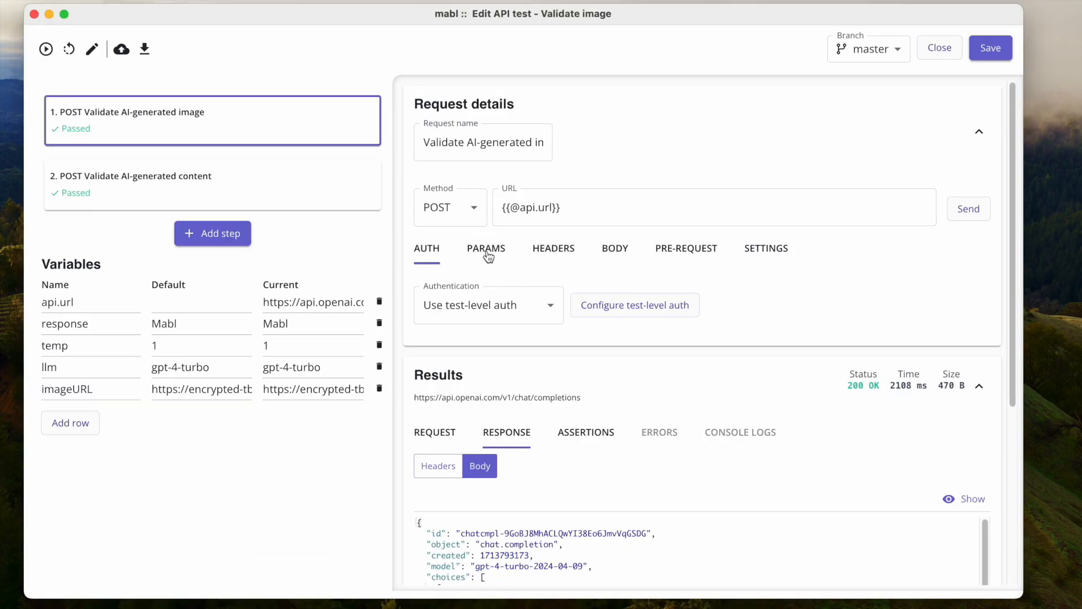
# - Review the first request's headers, then its JSON body
pyautogui.click(553, 248)
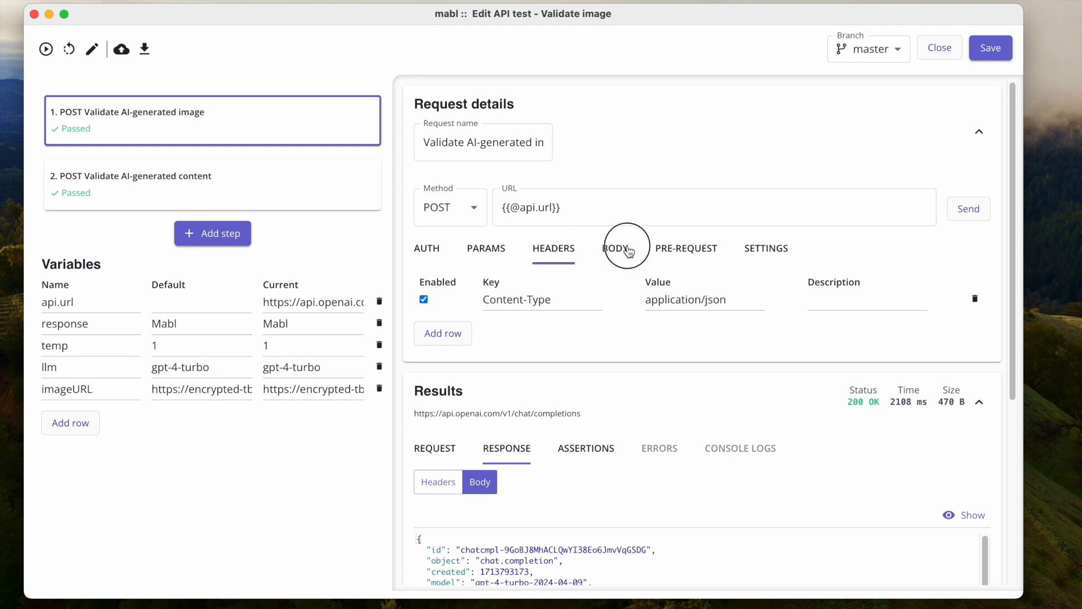
pyautogui.click(613, 247)
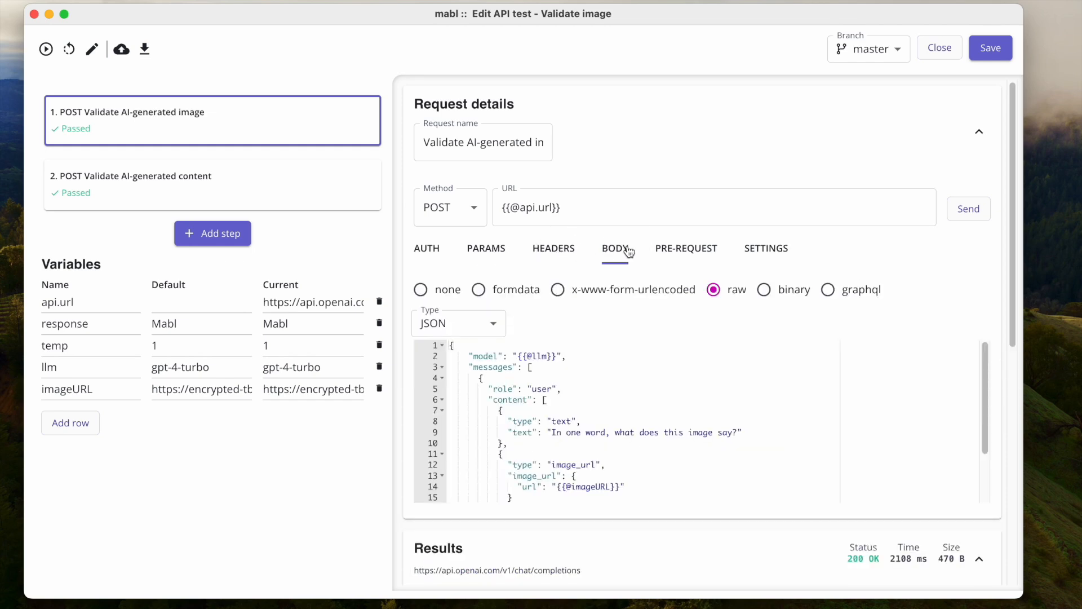
pyautogui.scroll(-3)
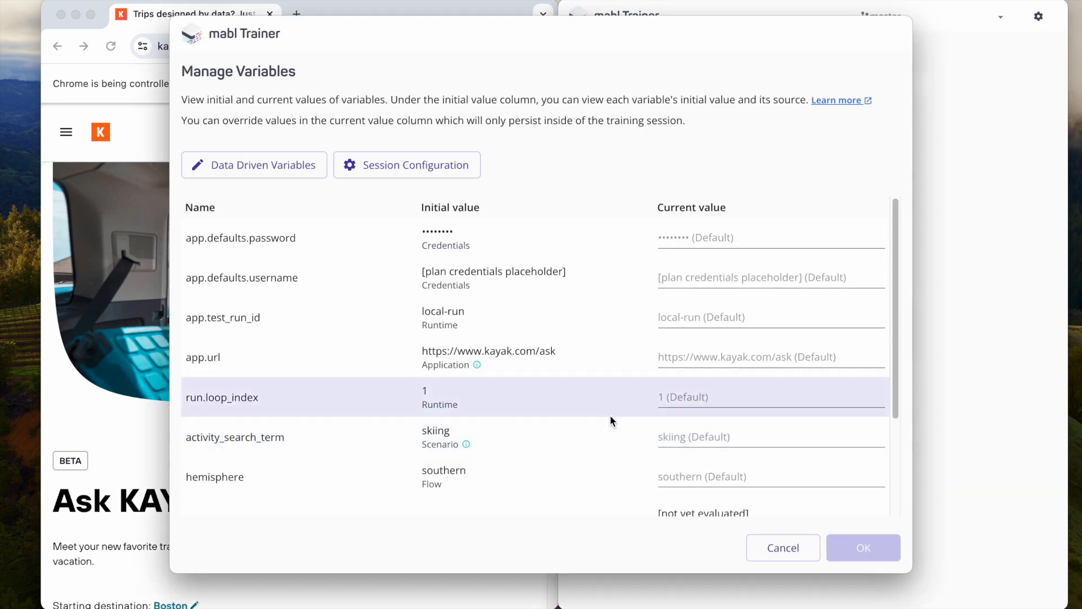
pyautogui.moveTo(606, 555)
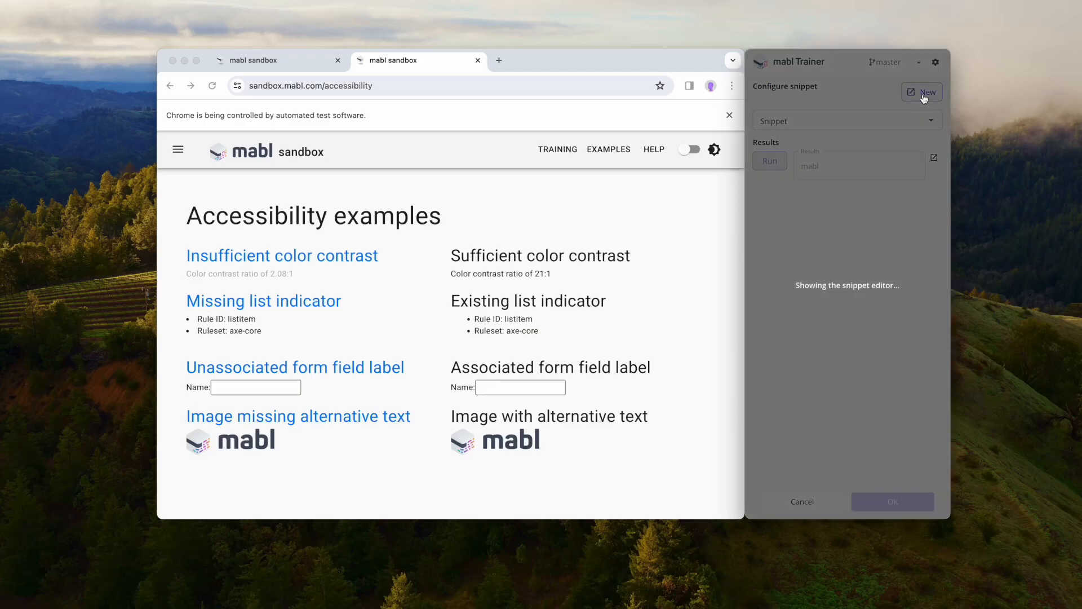
# - Create a new snippet with AI prompt 'provide a function to extract the domain excluding the tld from an email address'
pyautogui.click(928, 91)
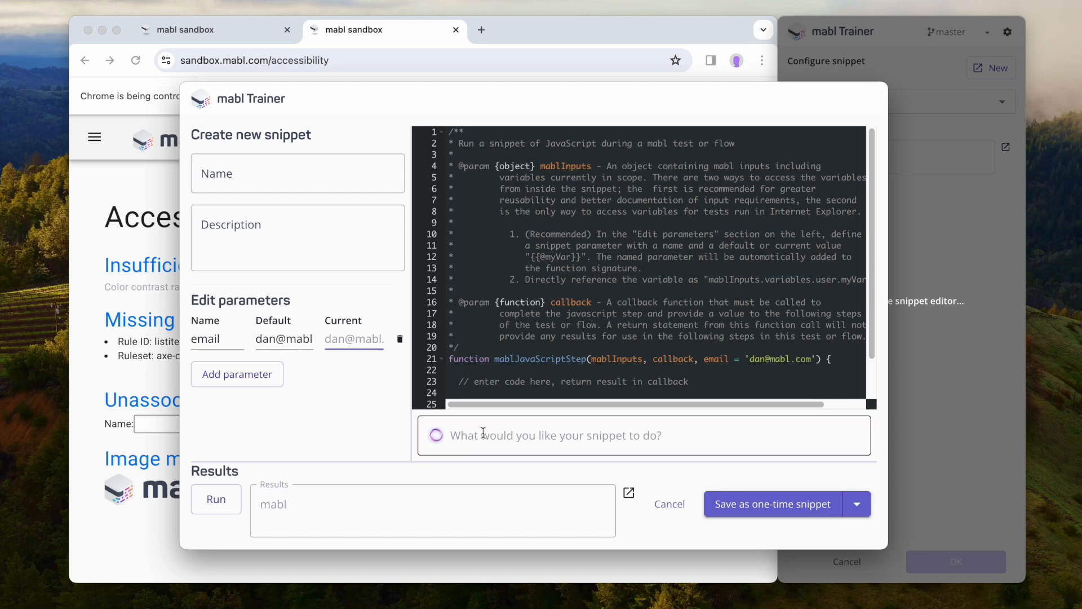
pyautogui.write('provide a function to')
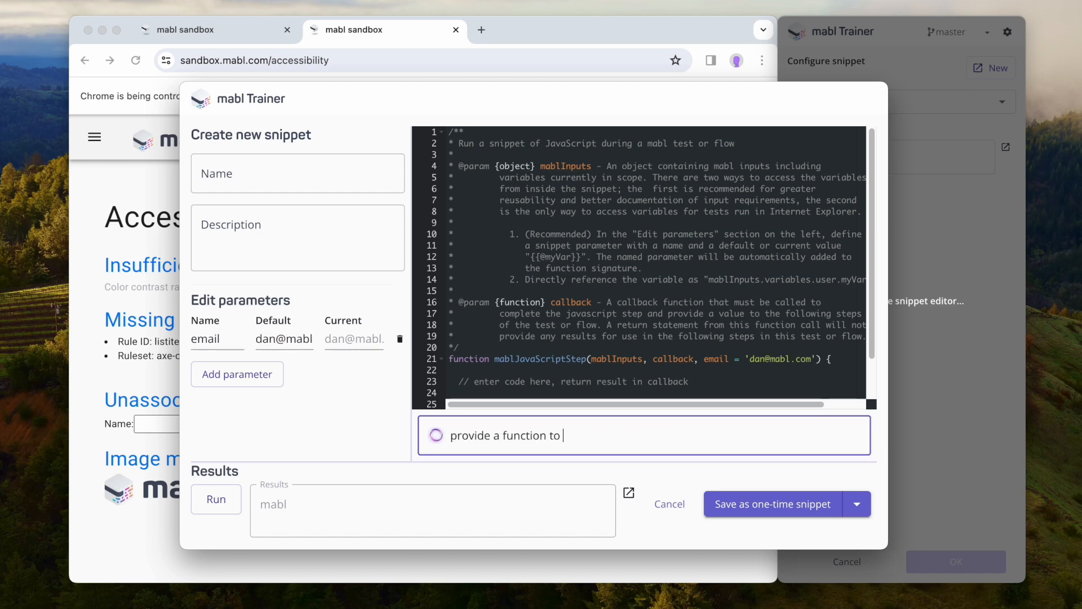
pyautogui.write('extract the domain excl')
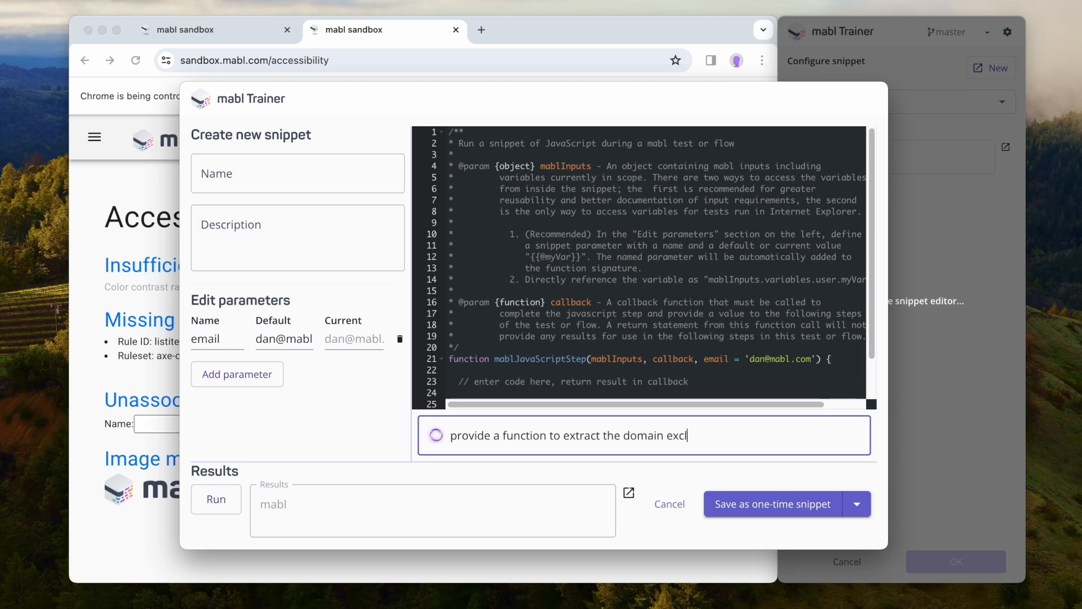
pyautogui.write('uding the tld from an email ad')
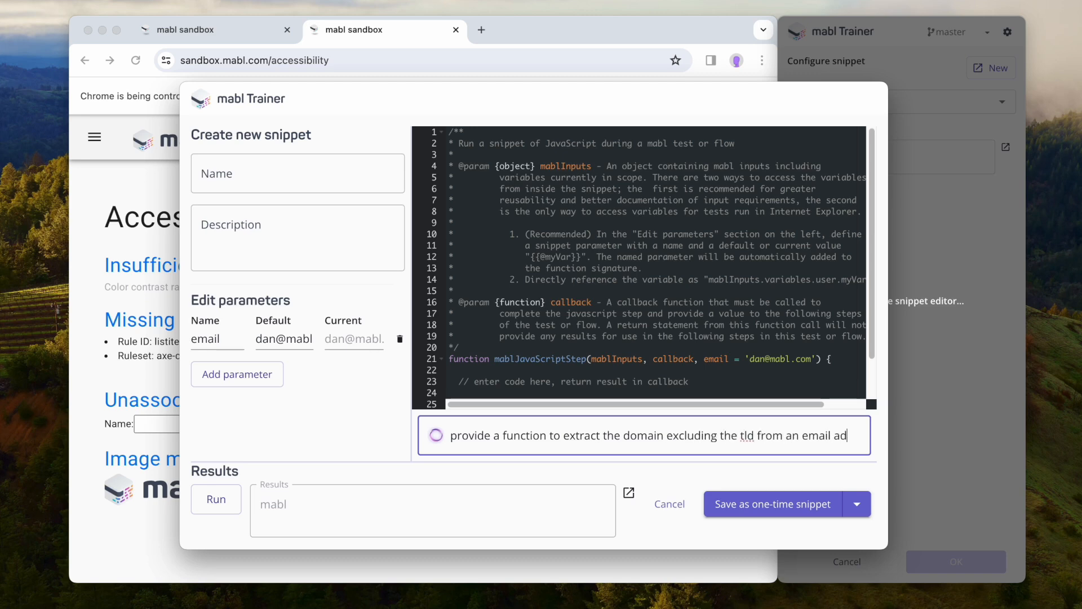
pyautogui.write('dress')
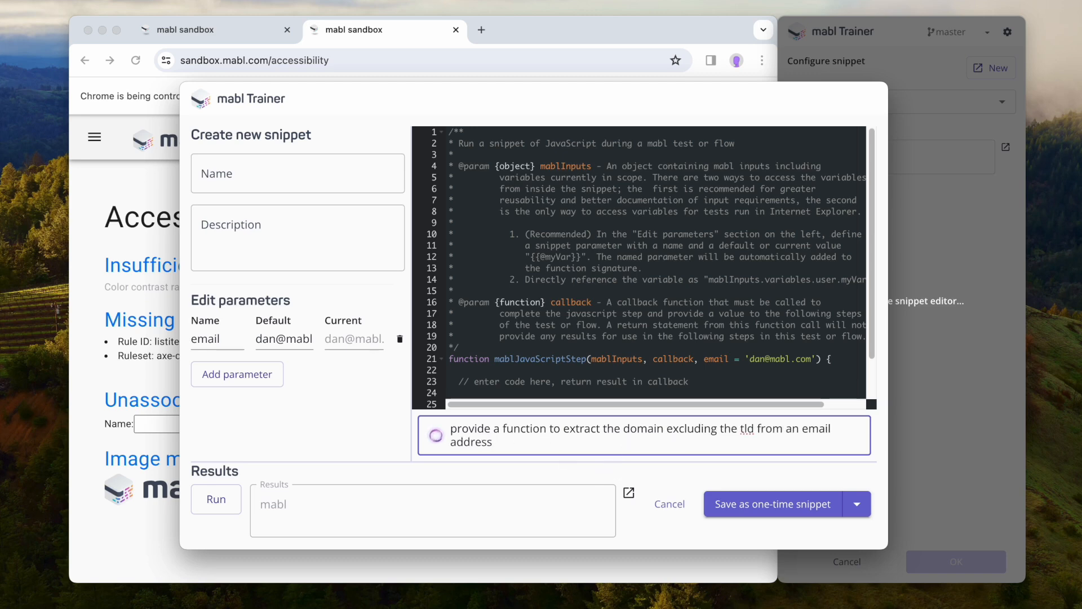
pyautogui.write('updat')
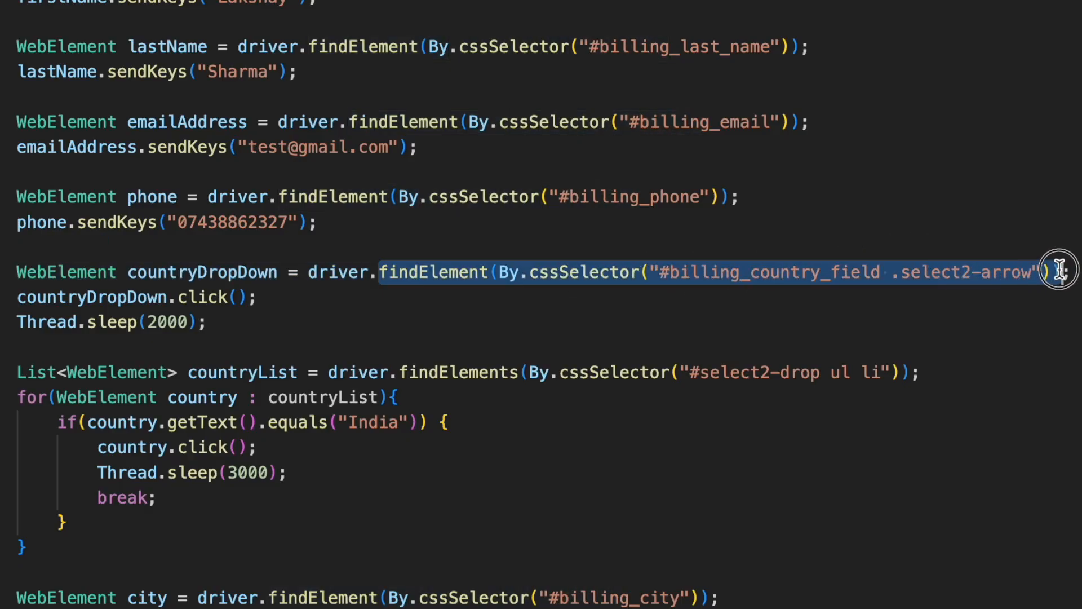
pyautogui.moveTo(979, 290)
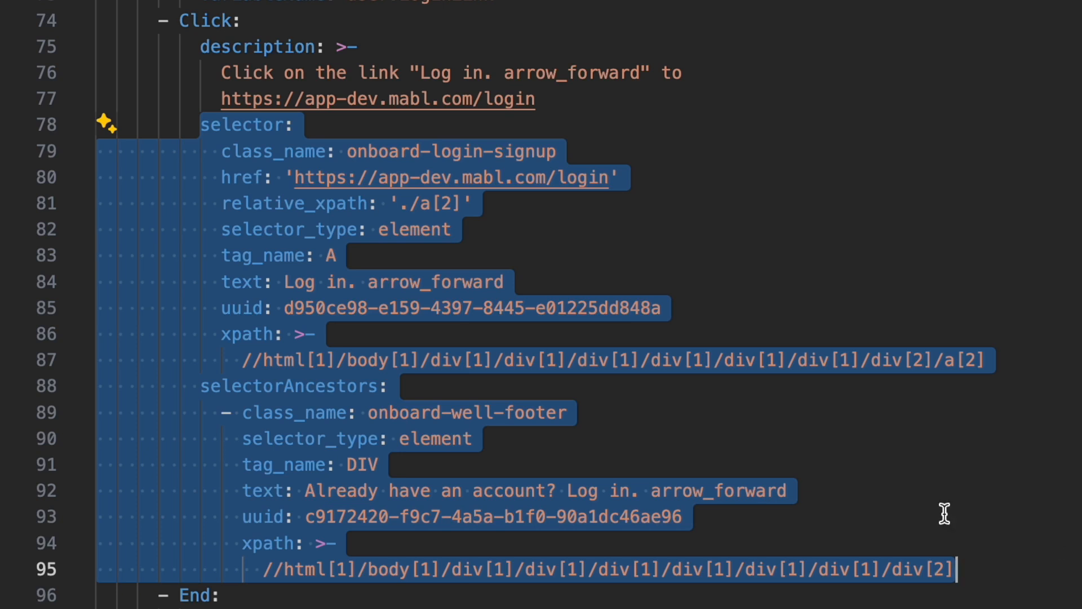
pyautogui.moveTo(384, 370)
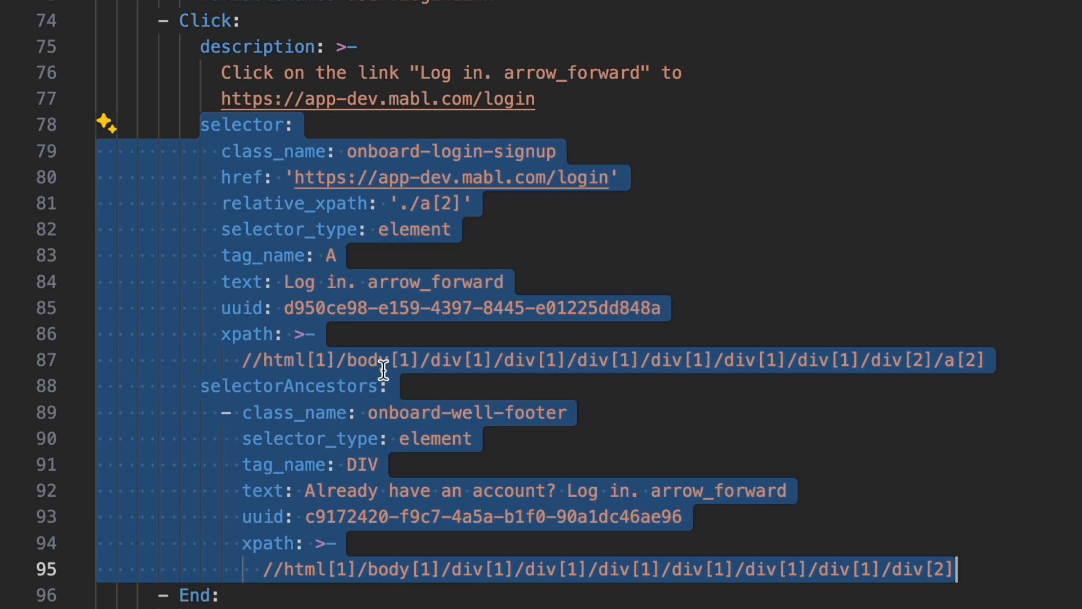
pyautogui.moveTo(414, 328)
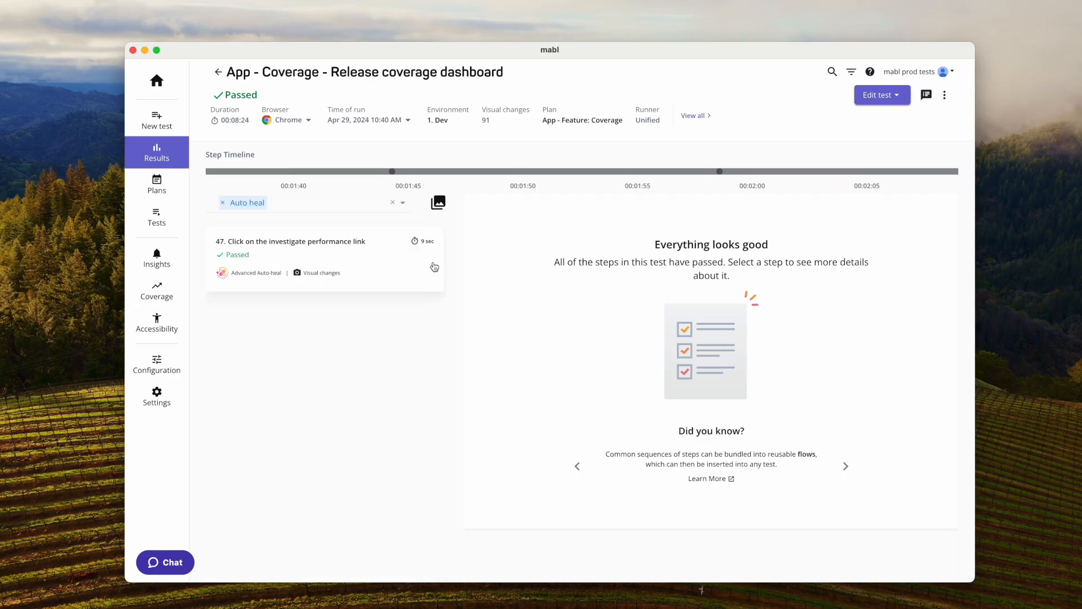
# - Inspect the auto-healed performance link step of the run
pyautogui.click(325, 241)
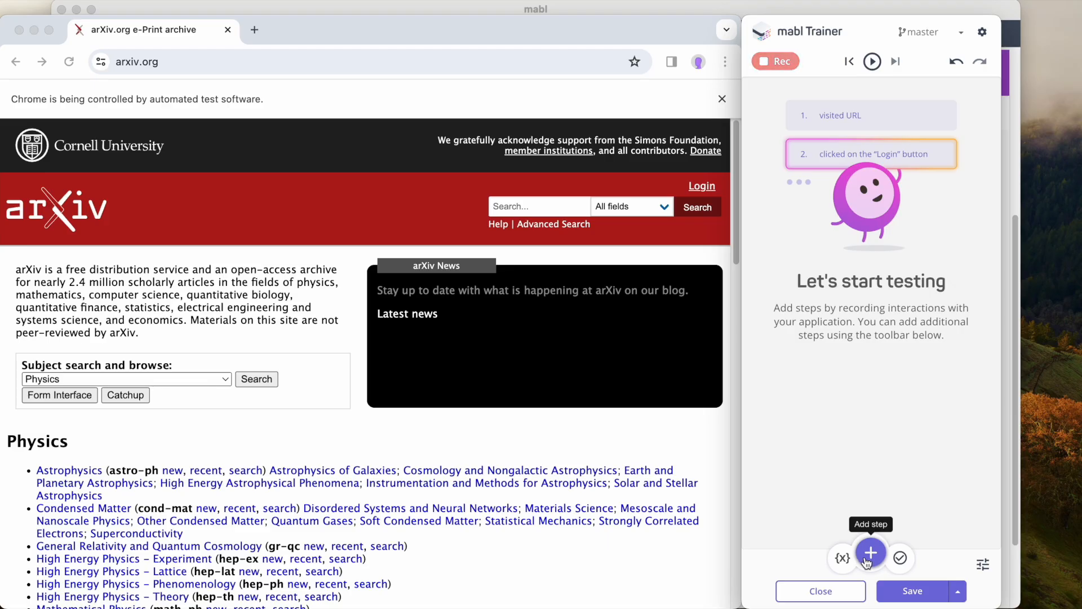
# - Insert a step and agree to test the downloaded PDF's contents
pyautogui.click(870, 552)
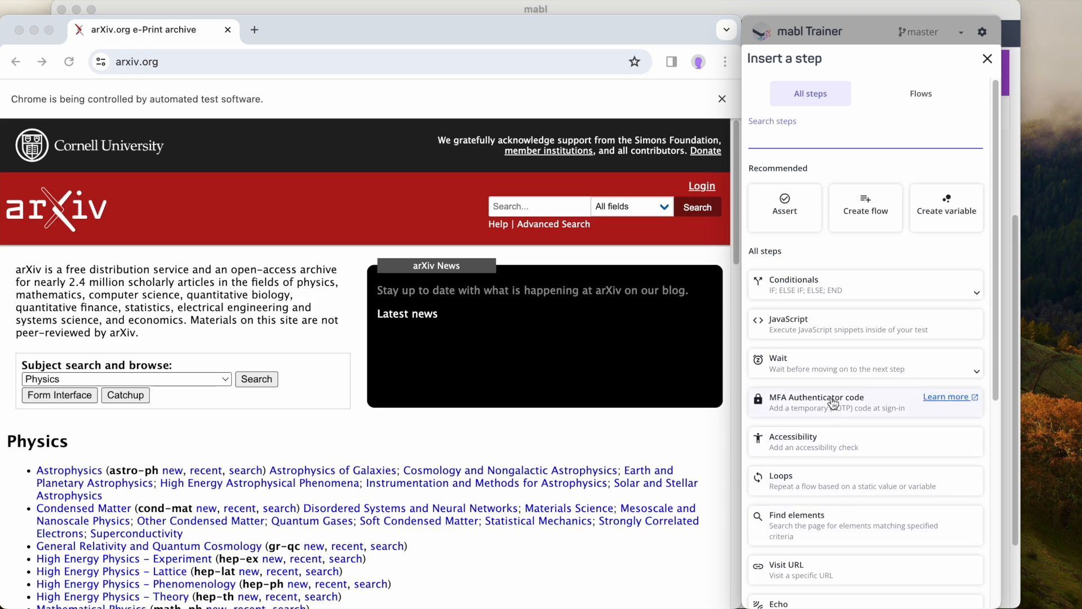
pyautogui.moveTo(842, 440)
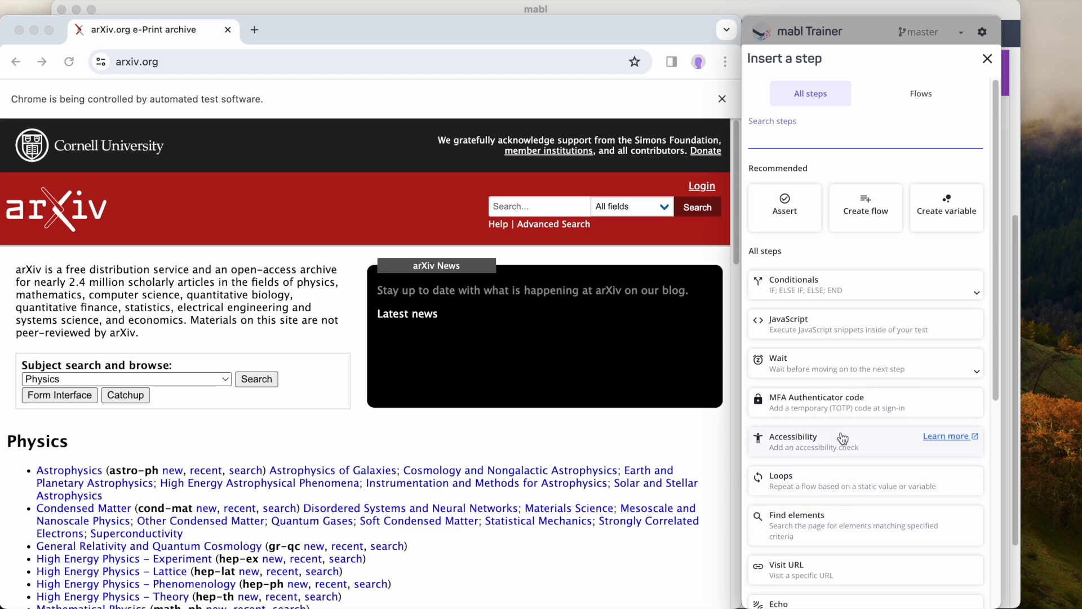
pyautogui.scroll(-3)
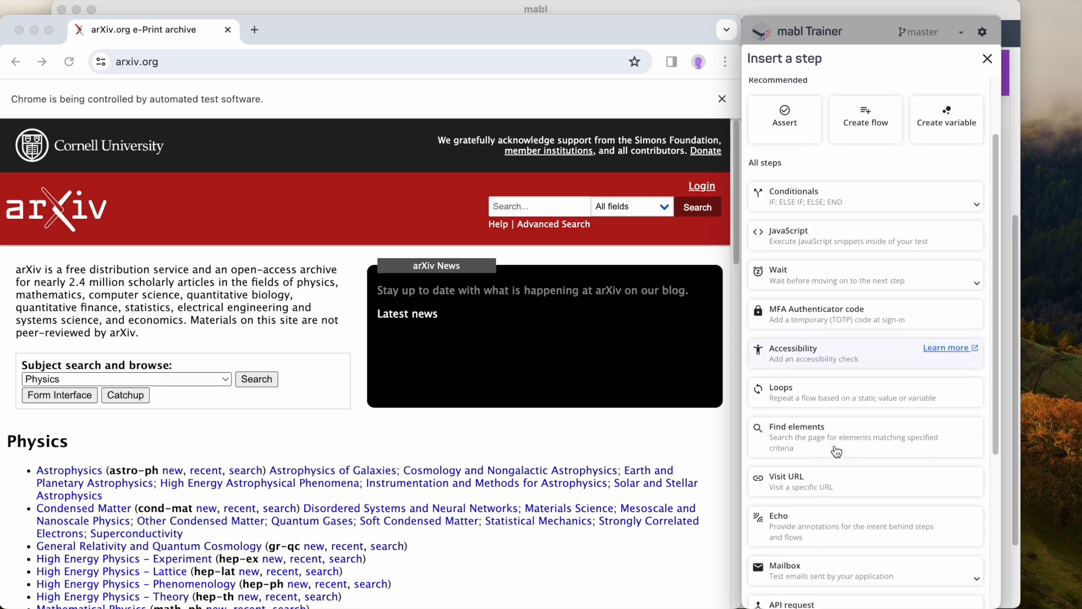
pyautogui.scroll(-3)
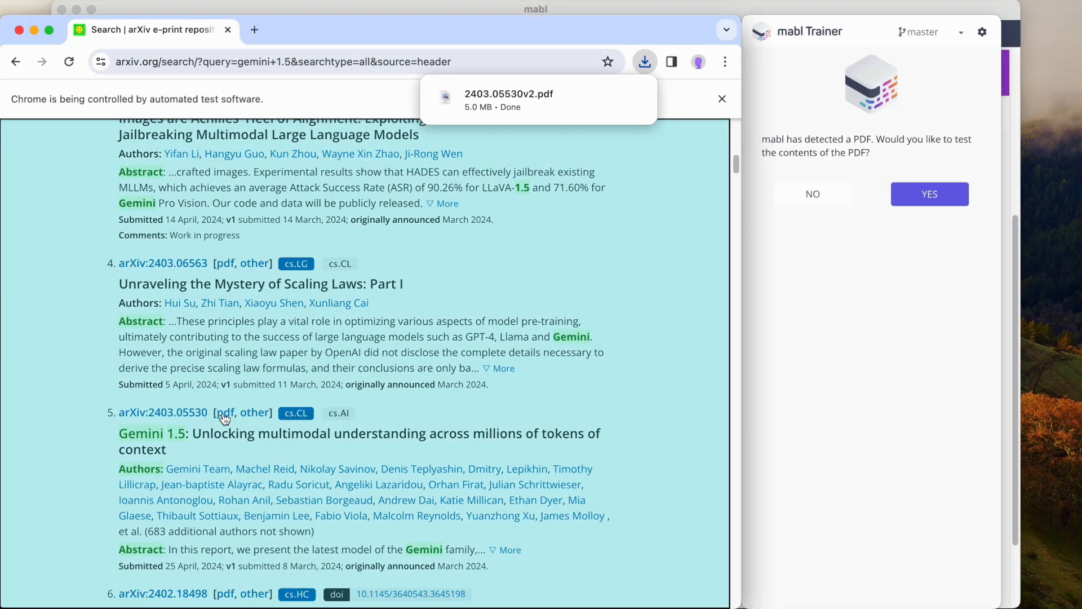
pyautogui.click(929, 193)
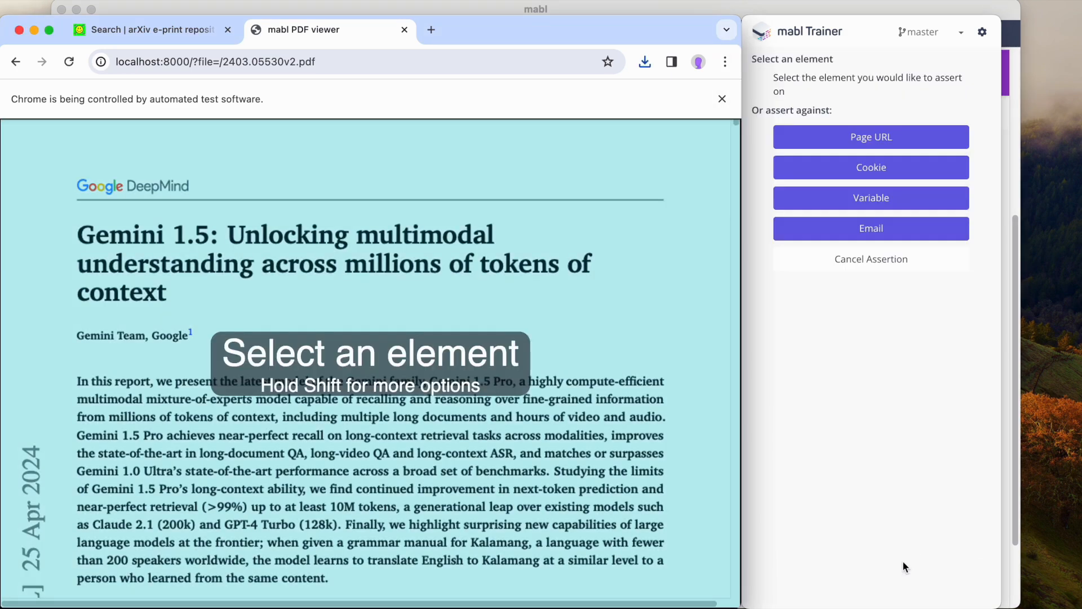
# - Assert the PDF author line equals 'Gemini Team, Google'
pyautogui.click(133, 334)
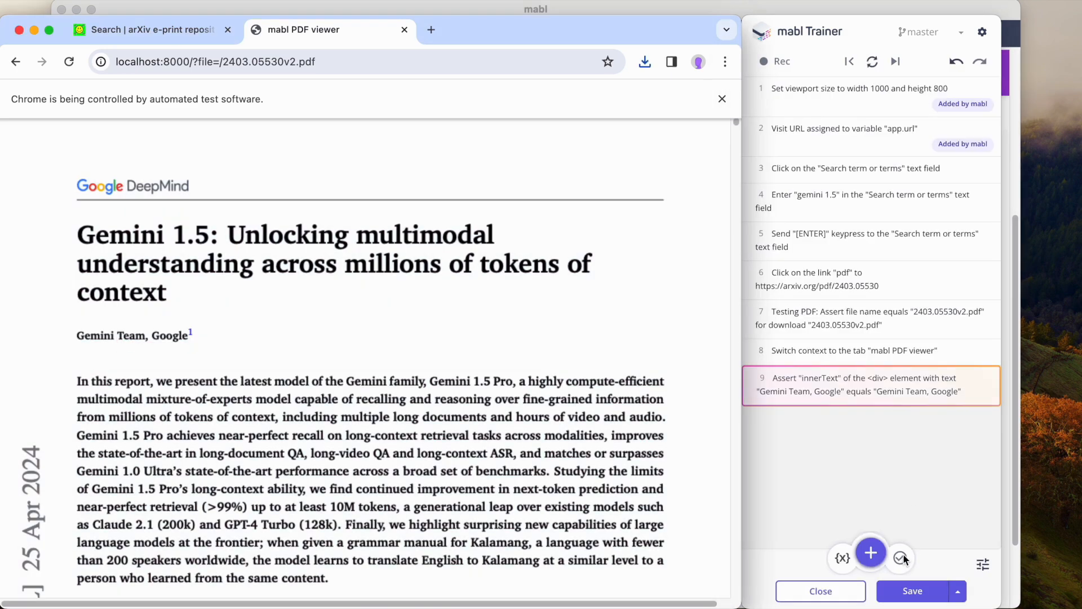
pyautogui.click(870, 385)
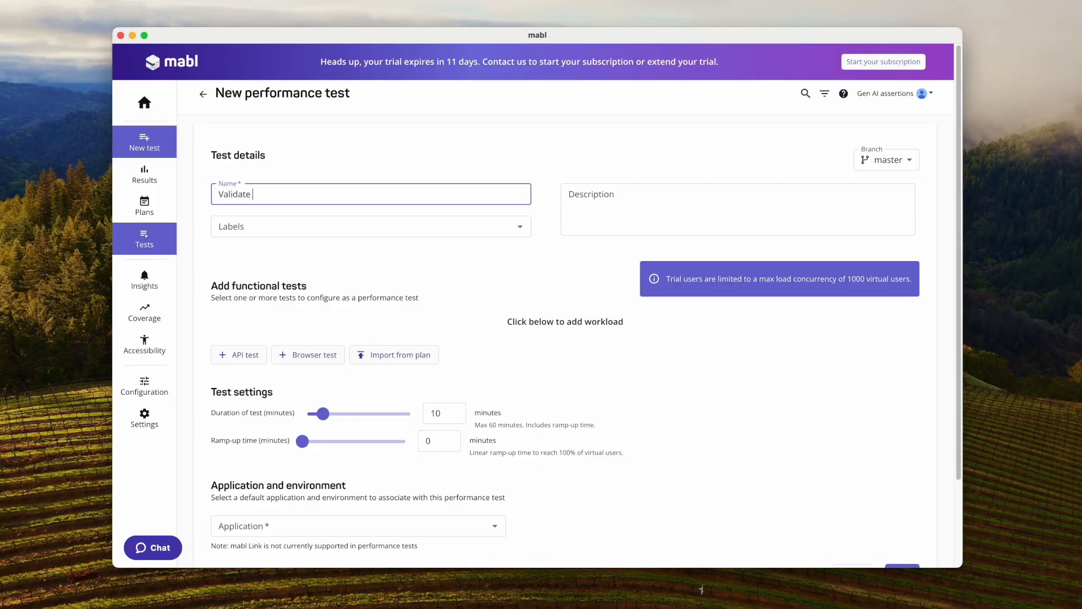
# - Name the test 'Validate latency at target load' and add the Gemini error case API test as workload
pyautogui.write('latency at targe')
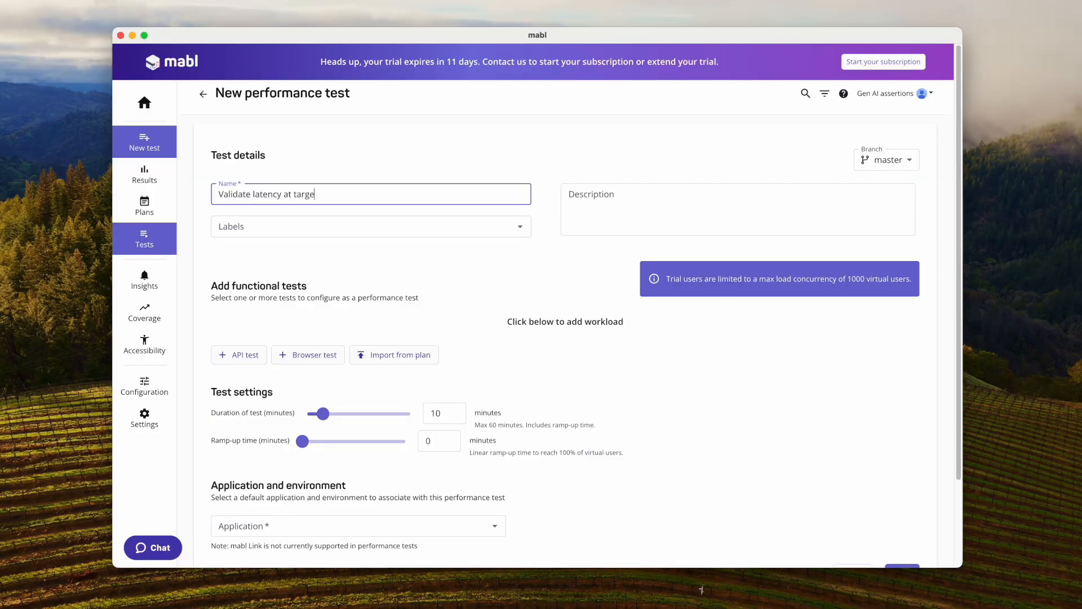
pyautogui.write('t load')
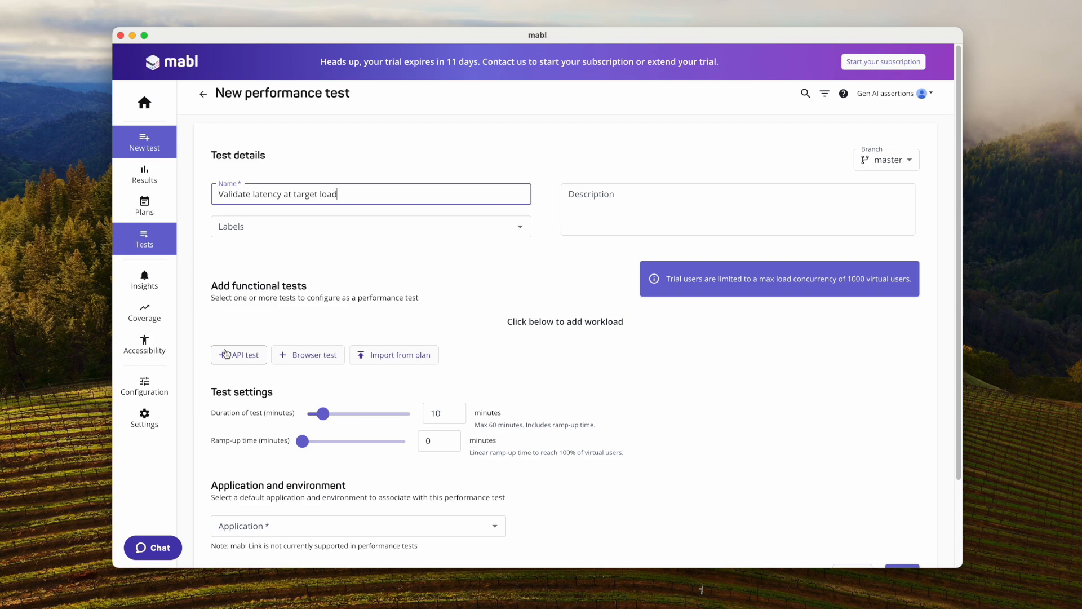
pyautogui.click(238, 355)
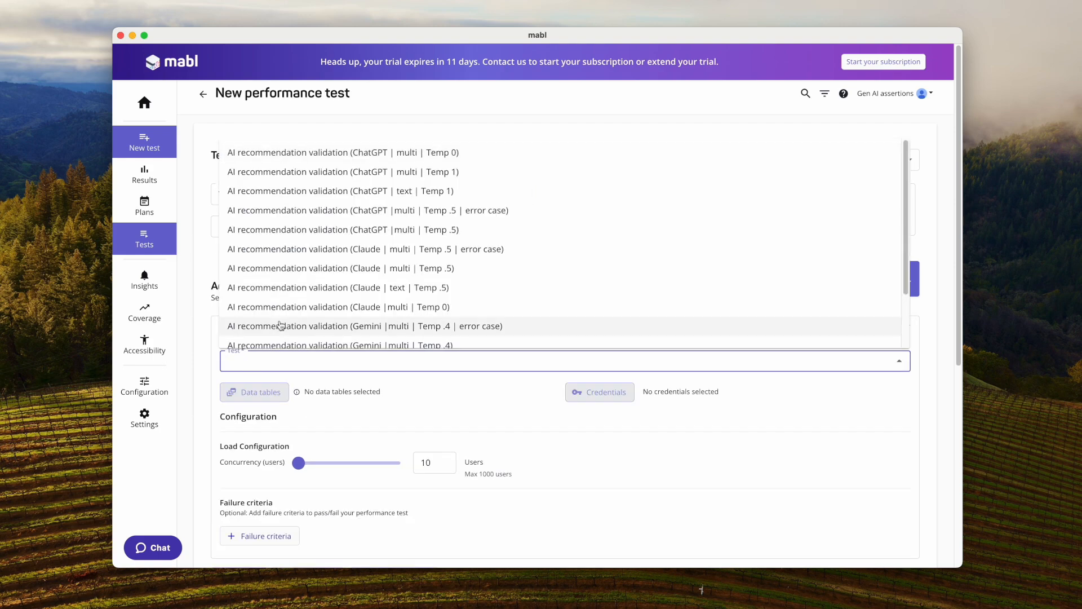
pyautogui.click(364, 326)
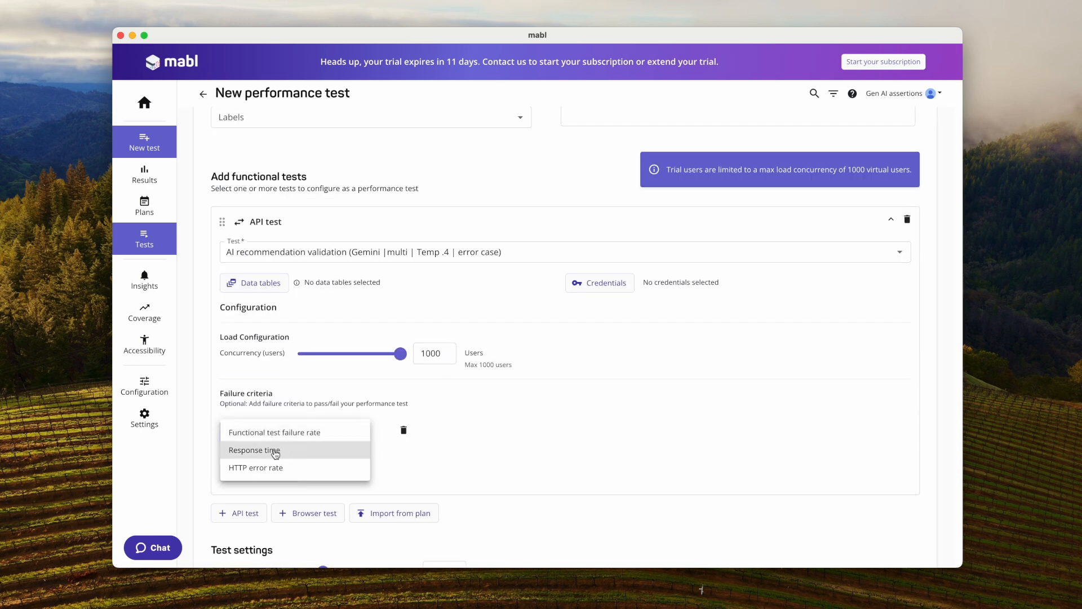
# - Add a failure criterion based on aggregated response time
pyautogui.click(253, 449)
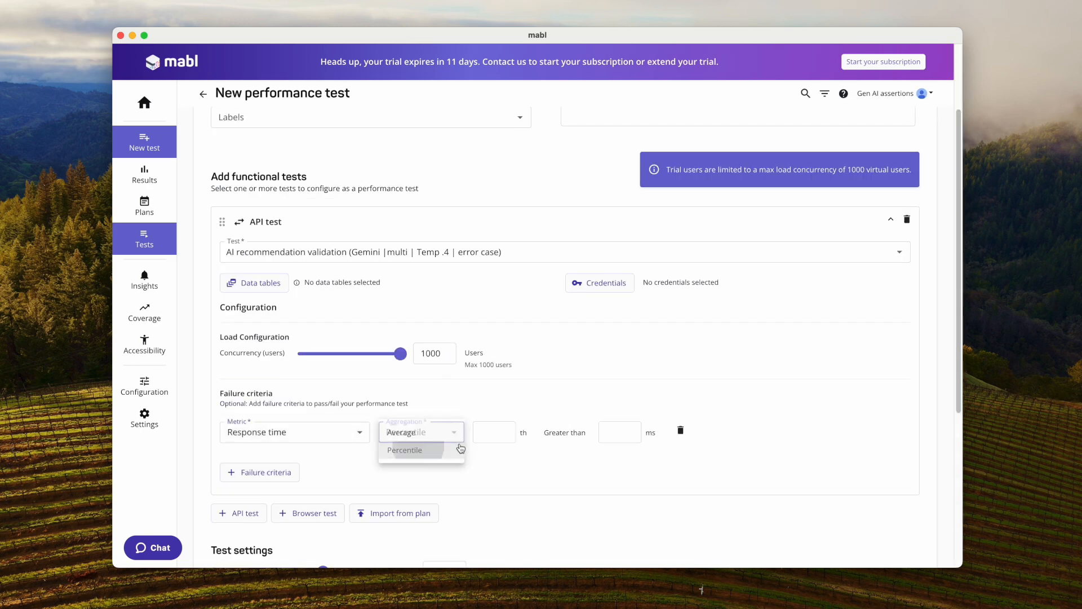
pyautogui.click(405, 450)
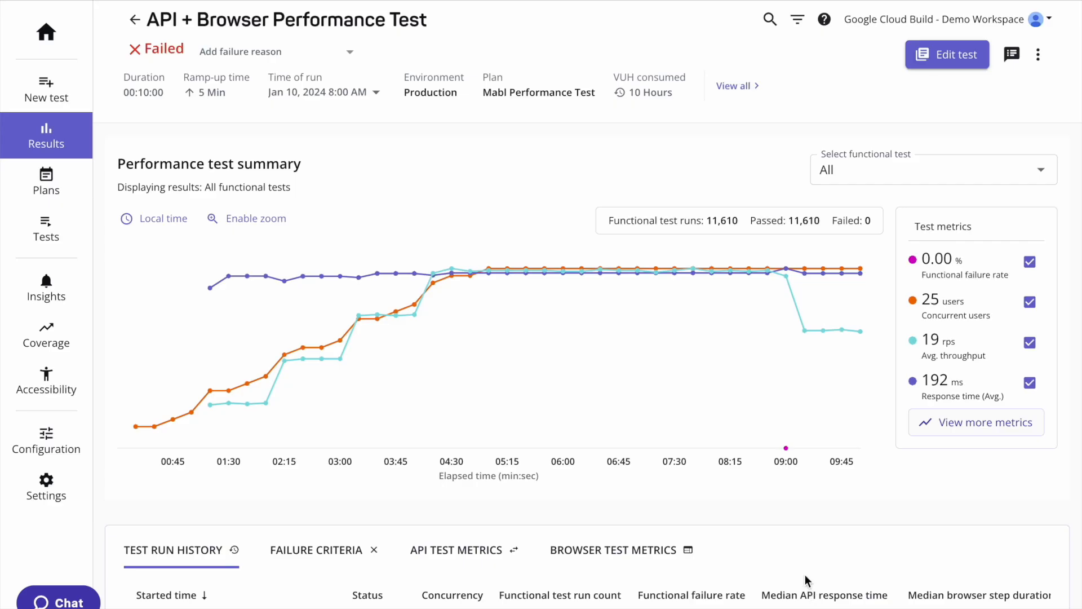
pyautogui.moveTo(969, 371)
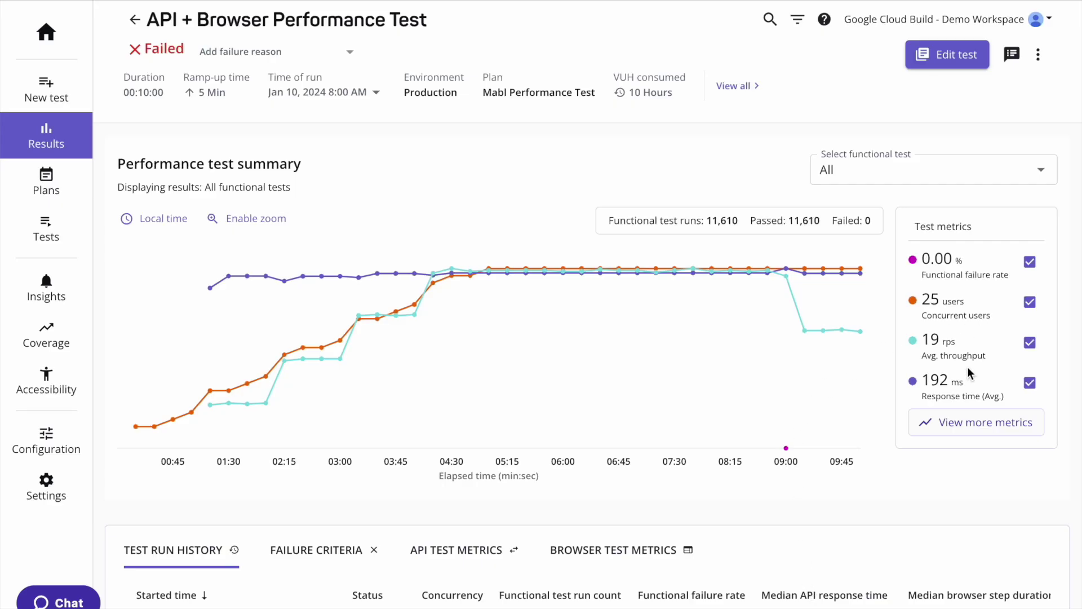
# - Review the full list of API and browser test metrics and finish with Done
pyautogui.click(976, 421)
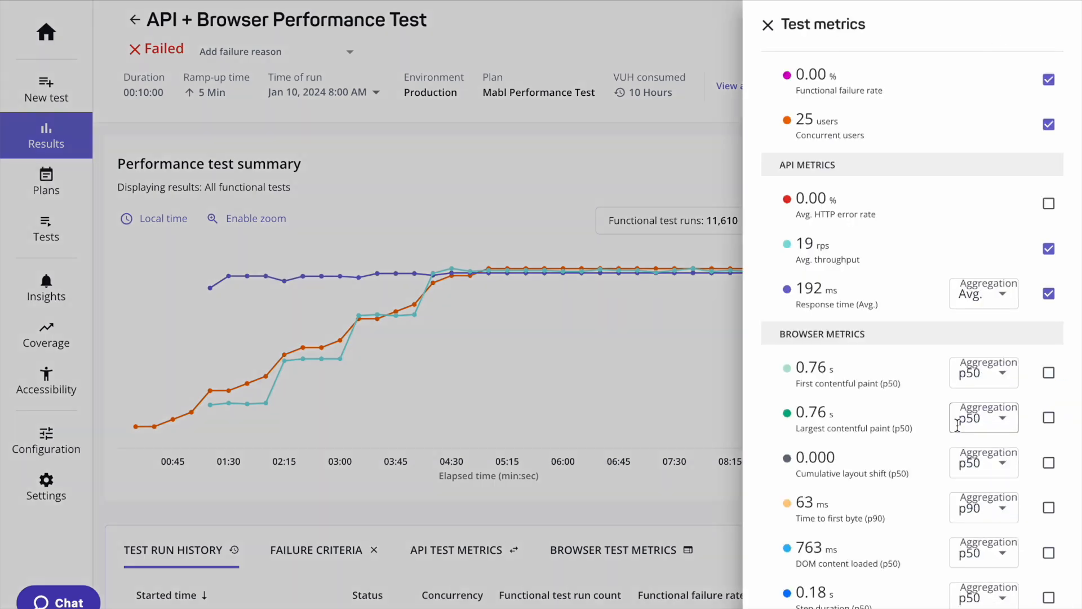
pyautogui.scroll(-3)
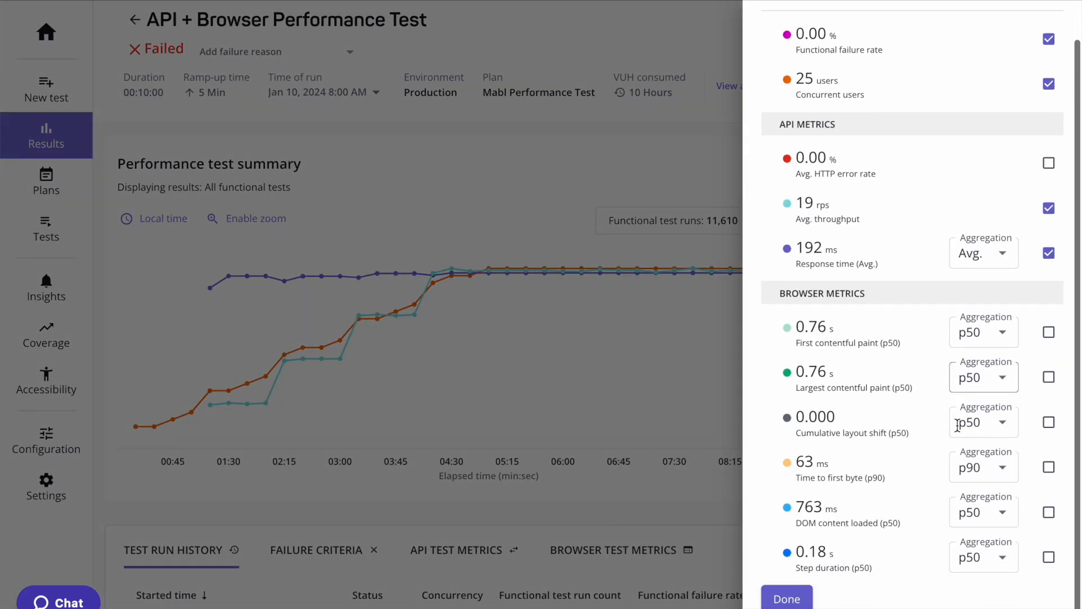
pyautogui.click(786, 597)
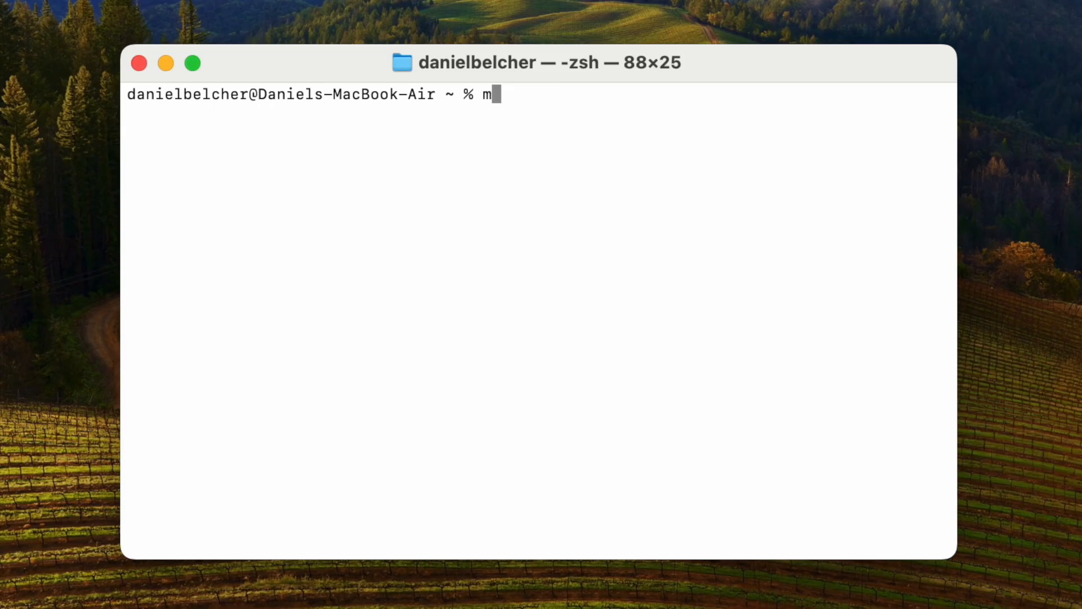
# - Create the mabl branch 'db-ui-fix-tue' from the CLI
pyautogui.write('abl branches create db')
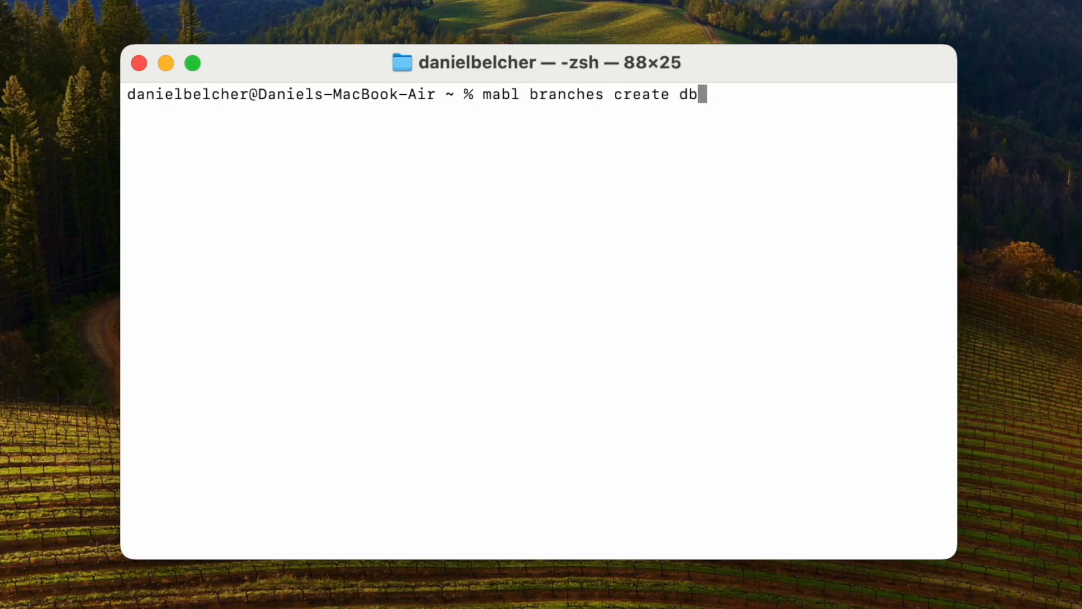
pyautogui.write('-ui-fix-tue')
pyautogui.write('mabl tests create')
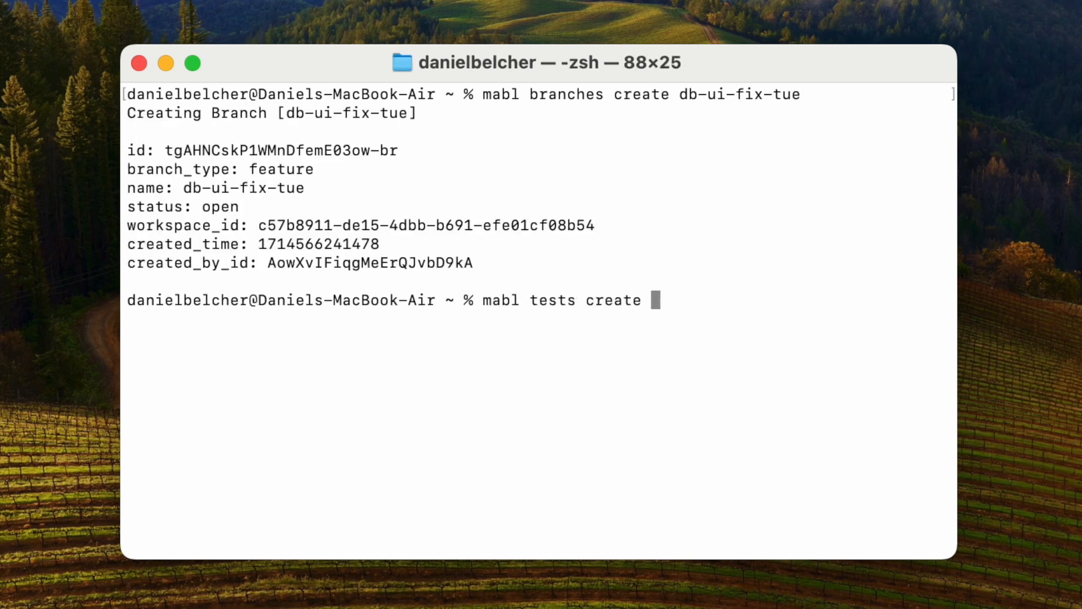
pyautogui.write(' https://sandbox.mabl.com mytest2000')
pyautogui.press('Return')
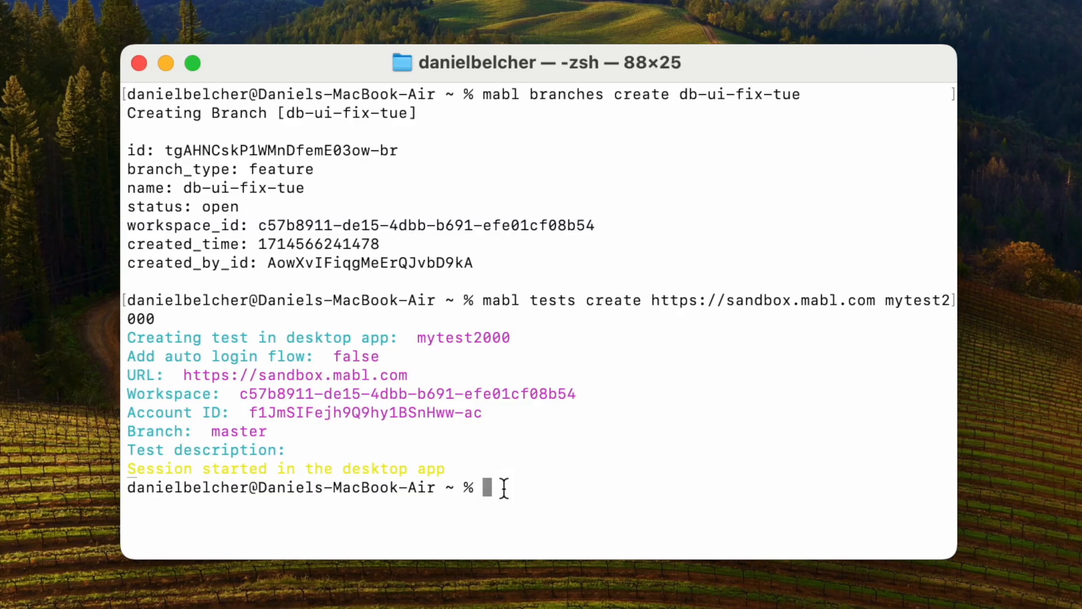
# - Run 'mabl tests run-cloud' for the workspace and confirm running the 13 tests
pyautogui.write('mabl tests run-cloud -w Fj77F1QJTMNKytUcaV53KA-w -')
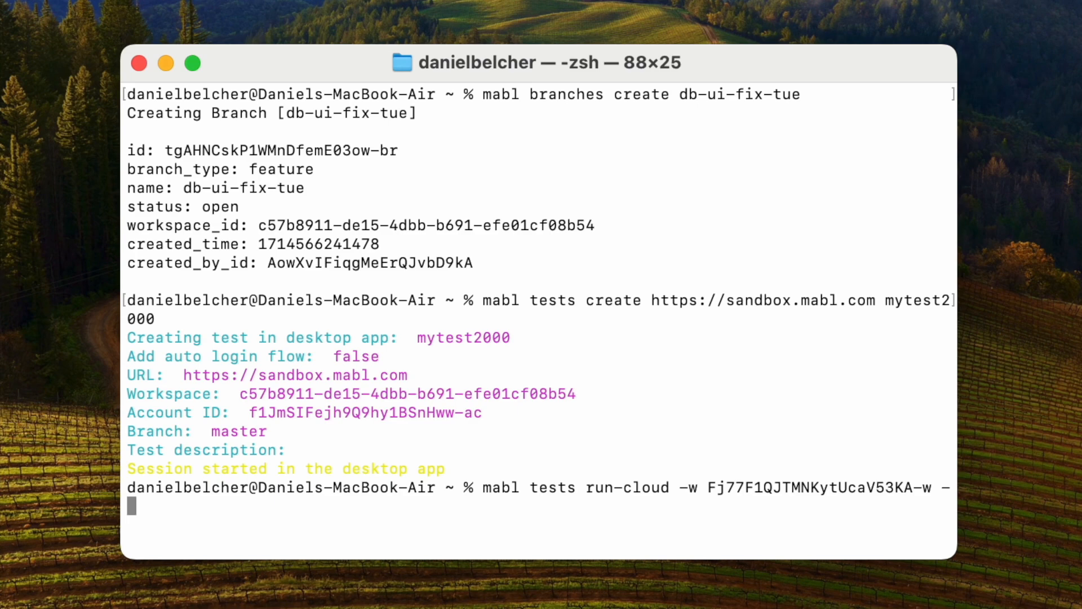
pyautogui.press('Return')
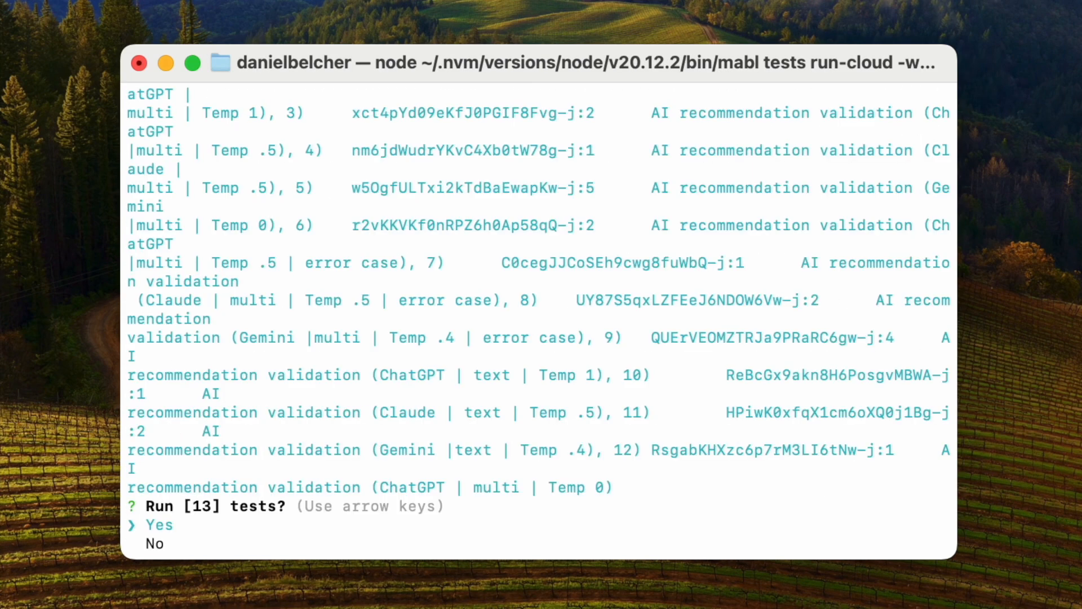
pyautogui.press('Return')
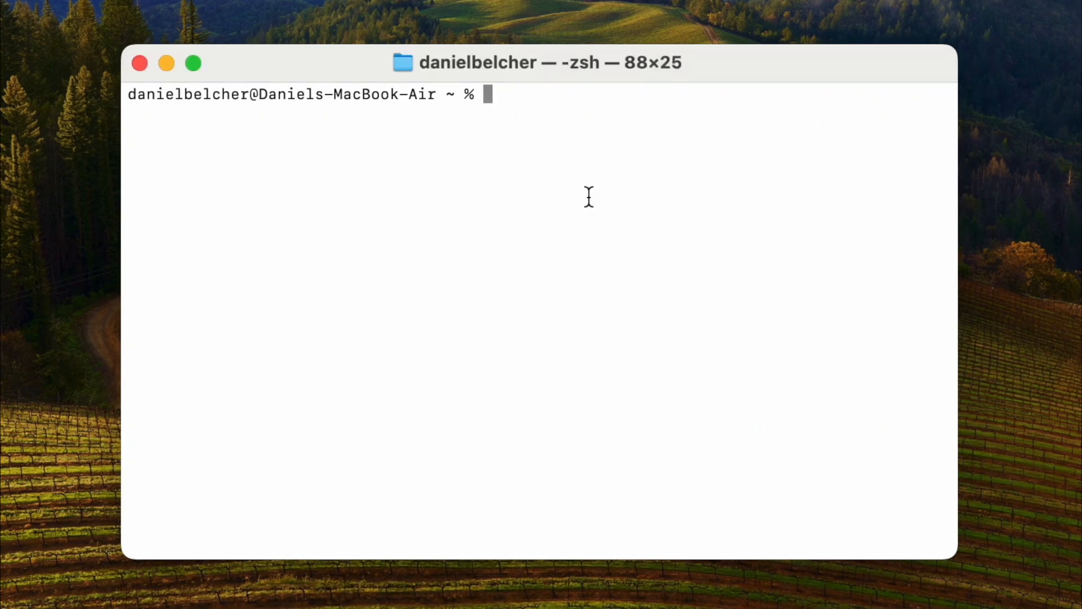
pyautogui.write('mabl tests run -w Fj77F1QJTMNKytUcaV53KA-w --labels benchmark1')
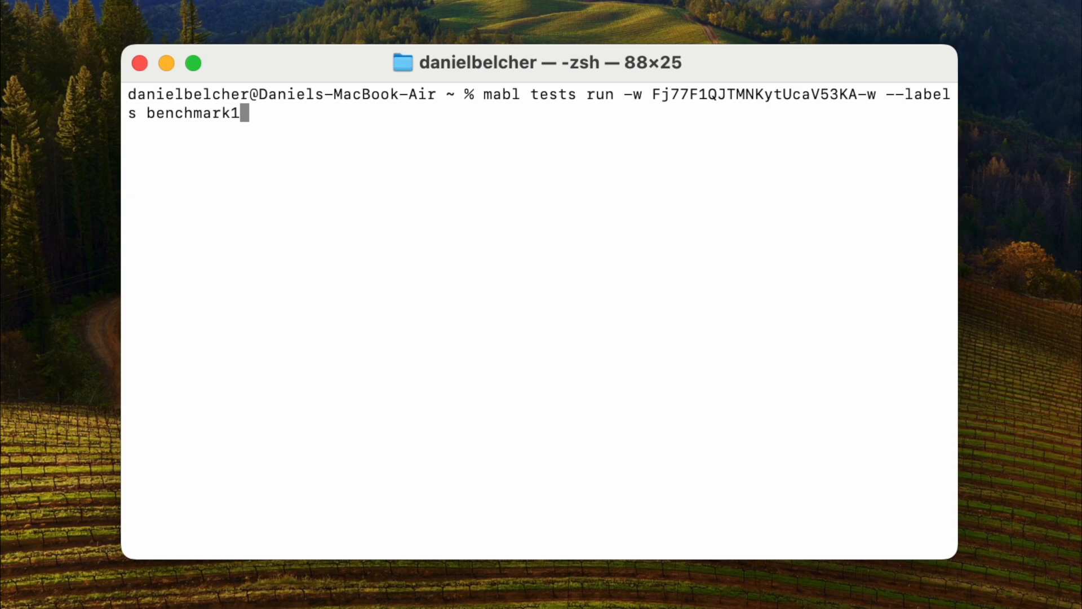
pyautogui.write('--headless --')
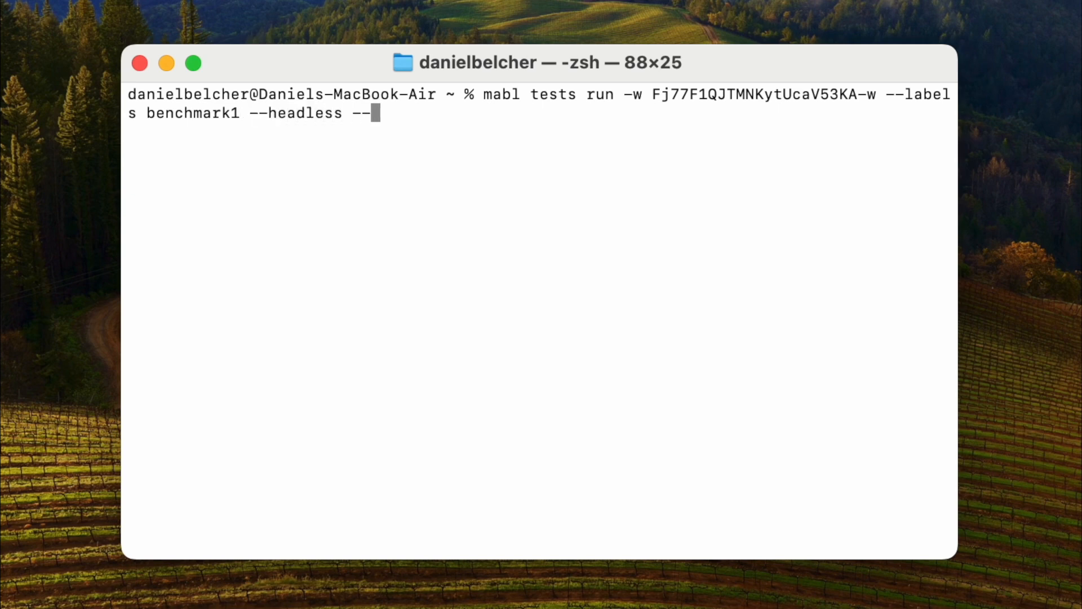
pyautogui.write('url https:/')
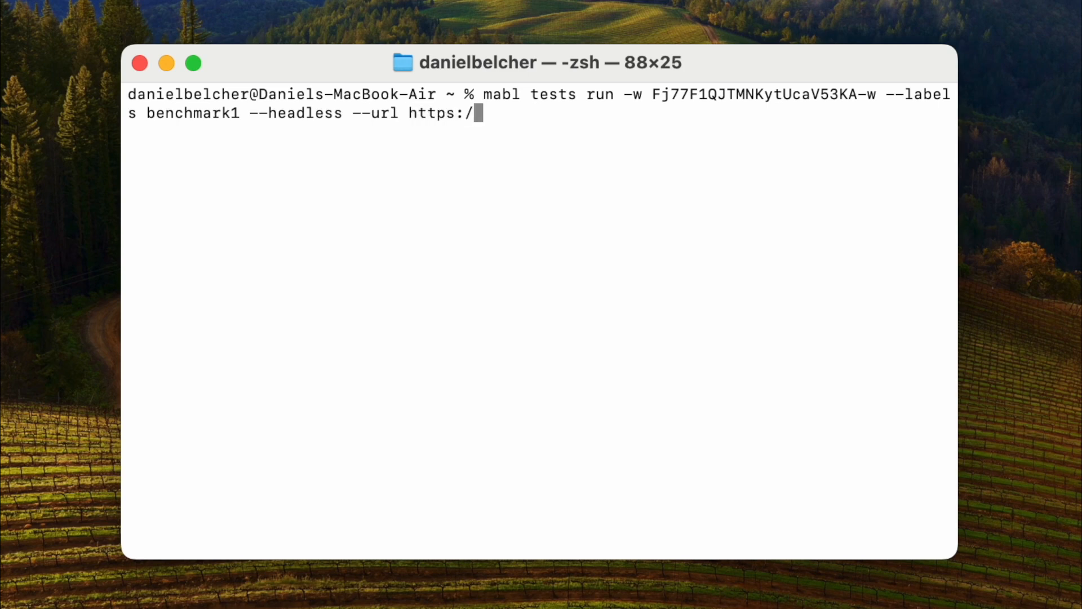
pyautogui.write('/sandbox.mabl.com')
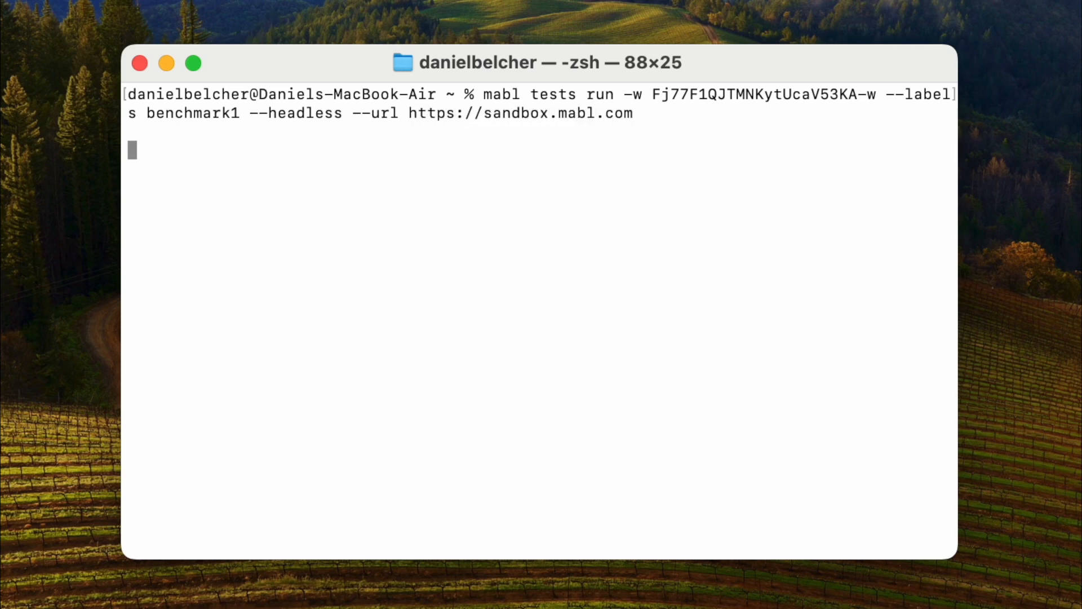
pyautogui.press('Return')
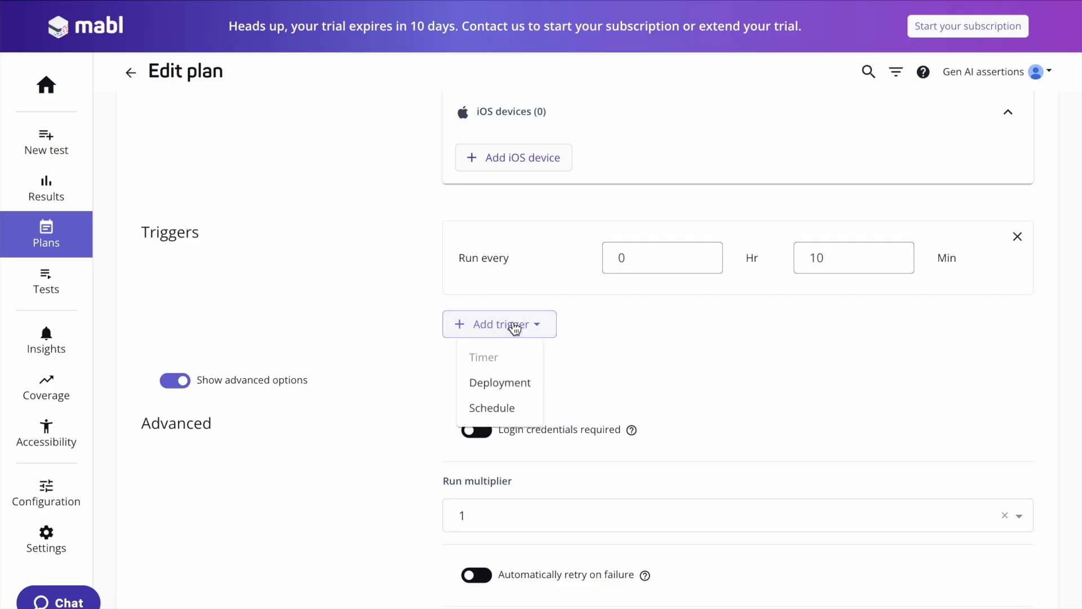
# - Add a Deployment trigger to the plan and go to the mabl CLI settings
pyautogui.click(500, 382)
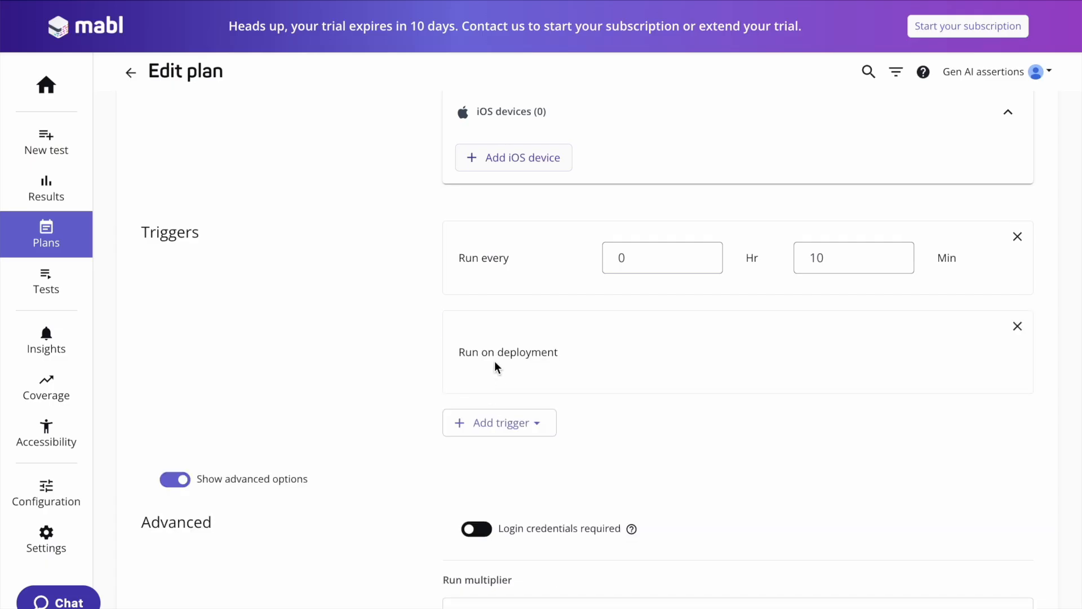
pyautogui.click(45, 539)
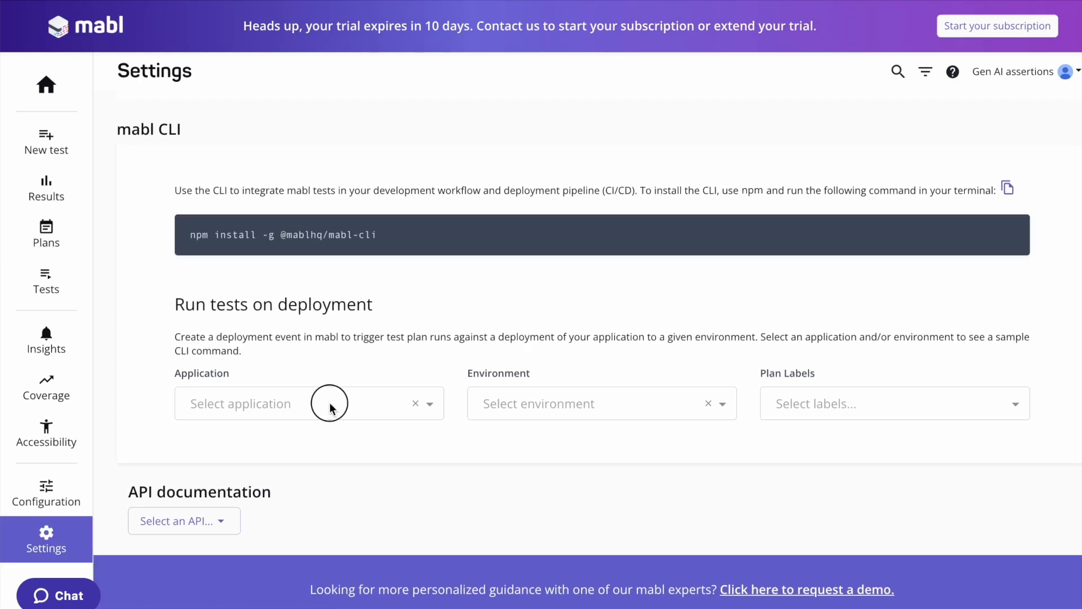
# - Select the Gemini (AI Studio) application and AI Studio Production environment for the deployment command
pyautogui.click(297, 403)
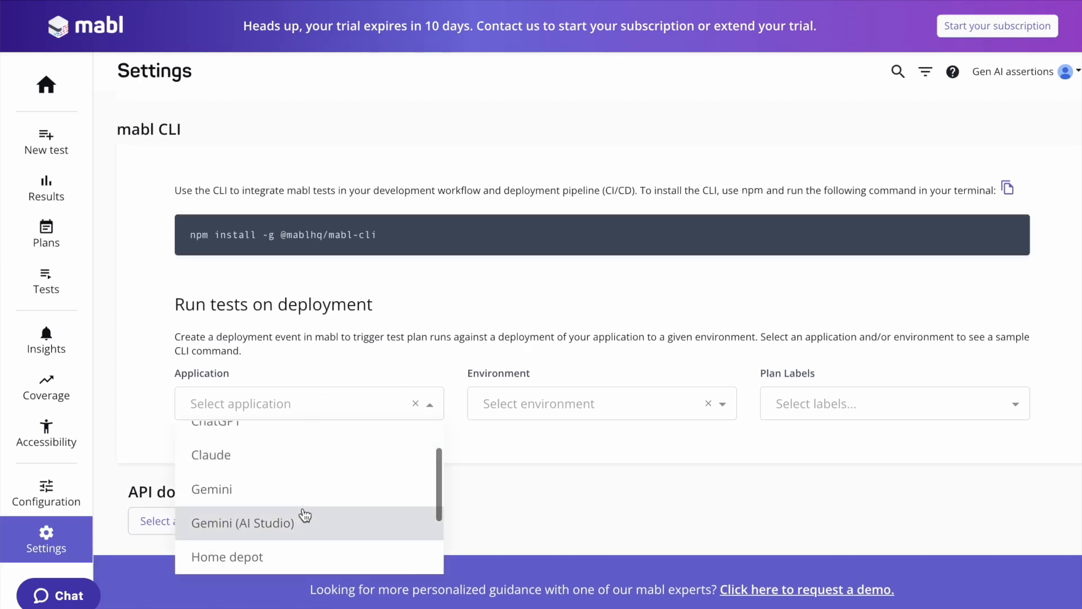
pyautogui.click(243, 521)
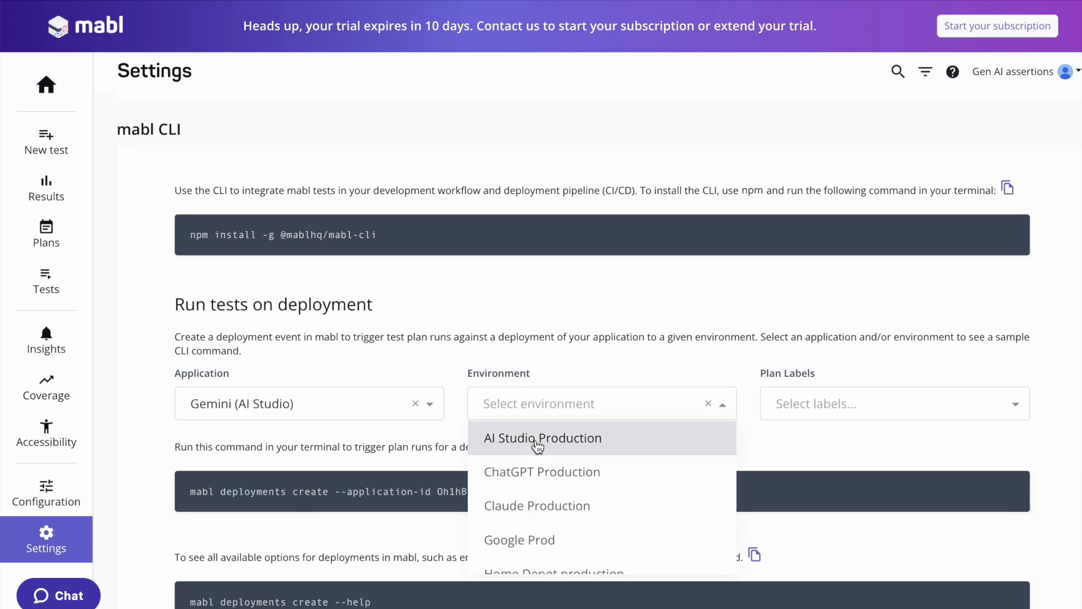
pyautogui.click(543, 437)
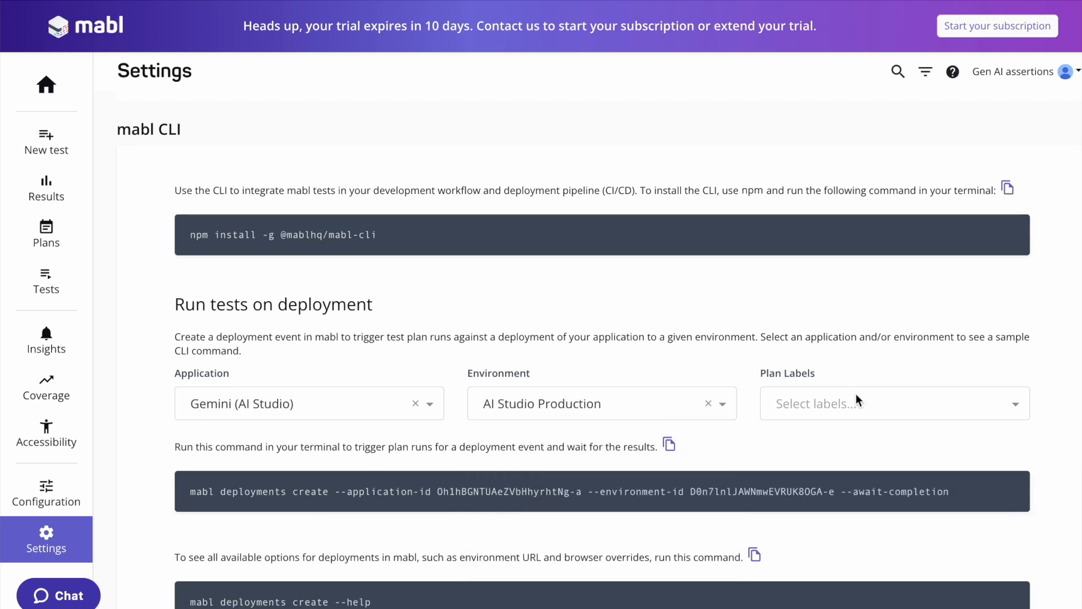
pyautogui.click(668, 444)
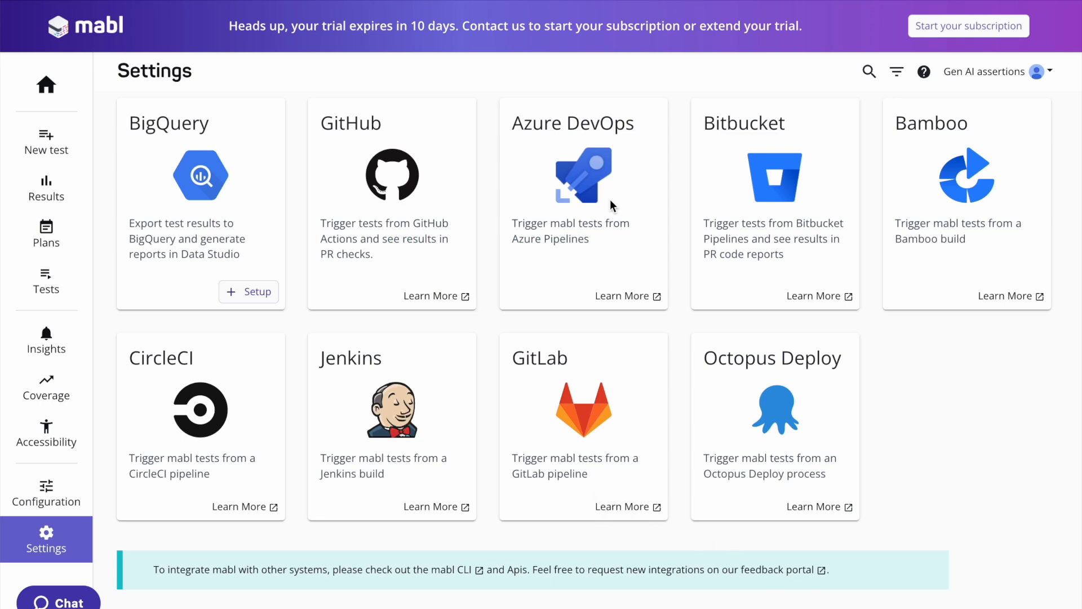
pyautogui.moveTo(732, 111)
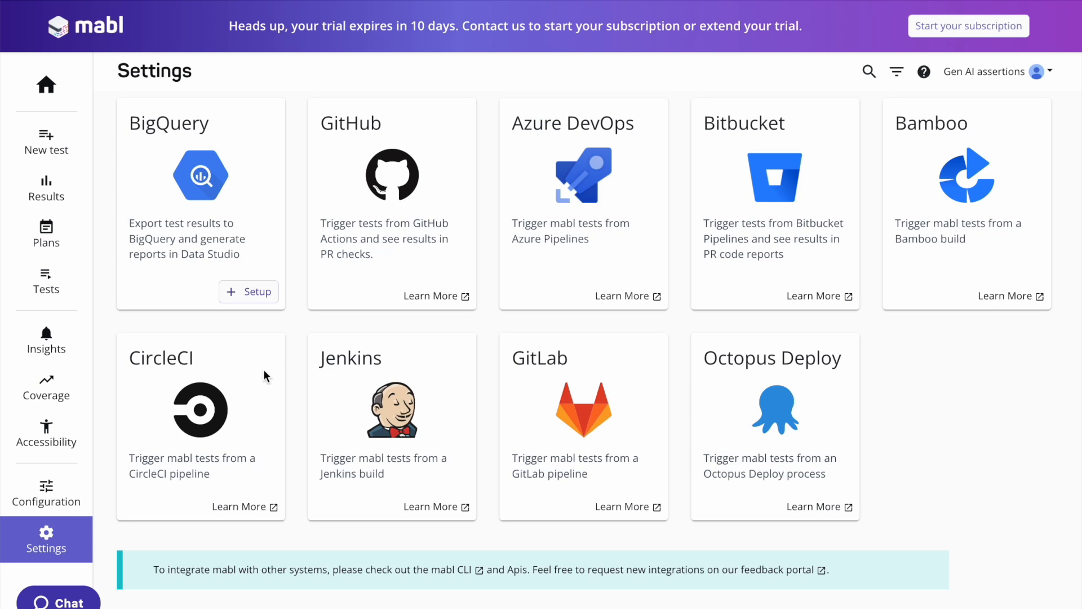
pyautogui.moveTo(714, 365)
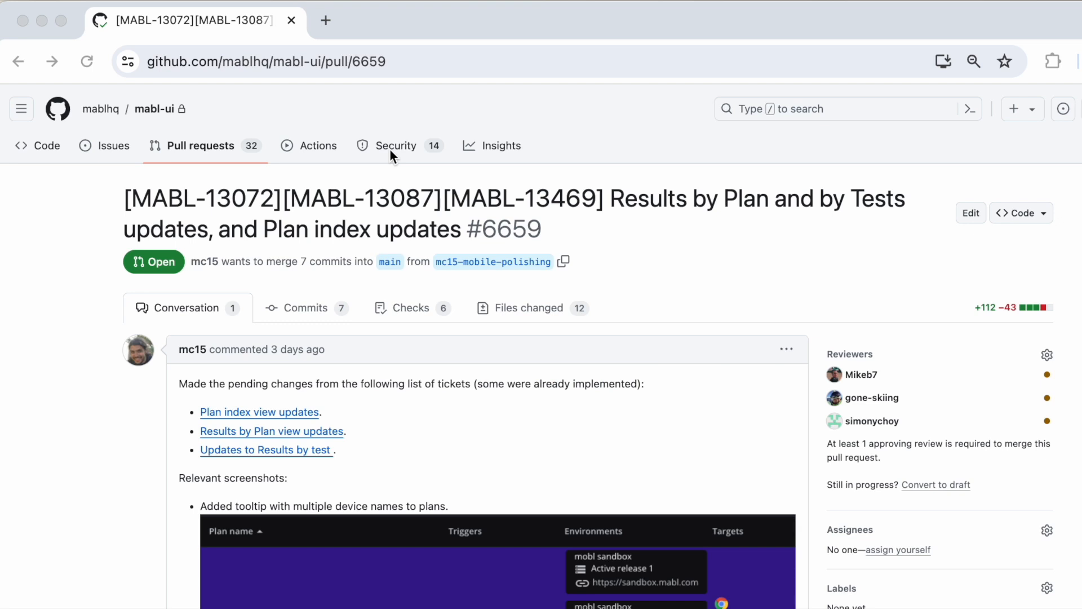
pyautogui.moveTo(428, 318)
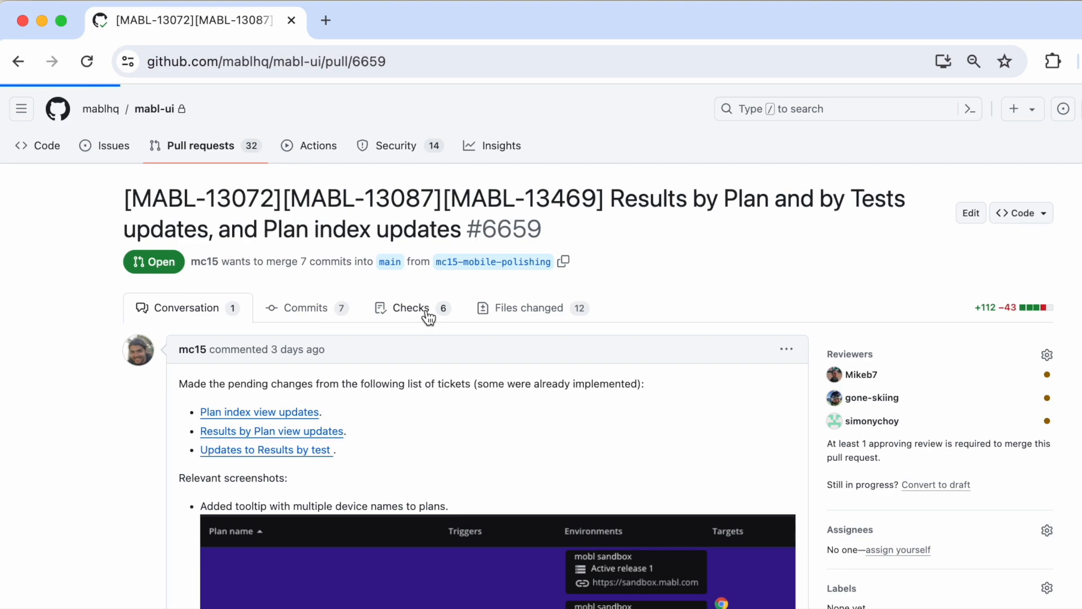
# - View the pull request's mabl checks and go to the failed Chrome onboarding test run
pyautogui.click(411, 306)
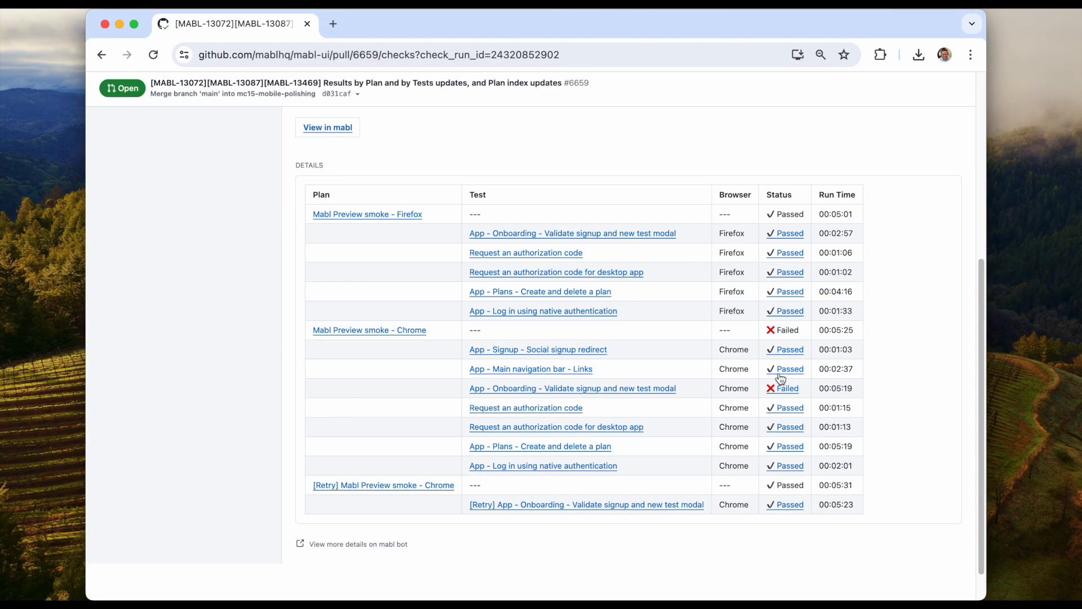
pyautogui.click(571, 388)
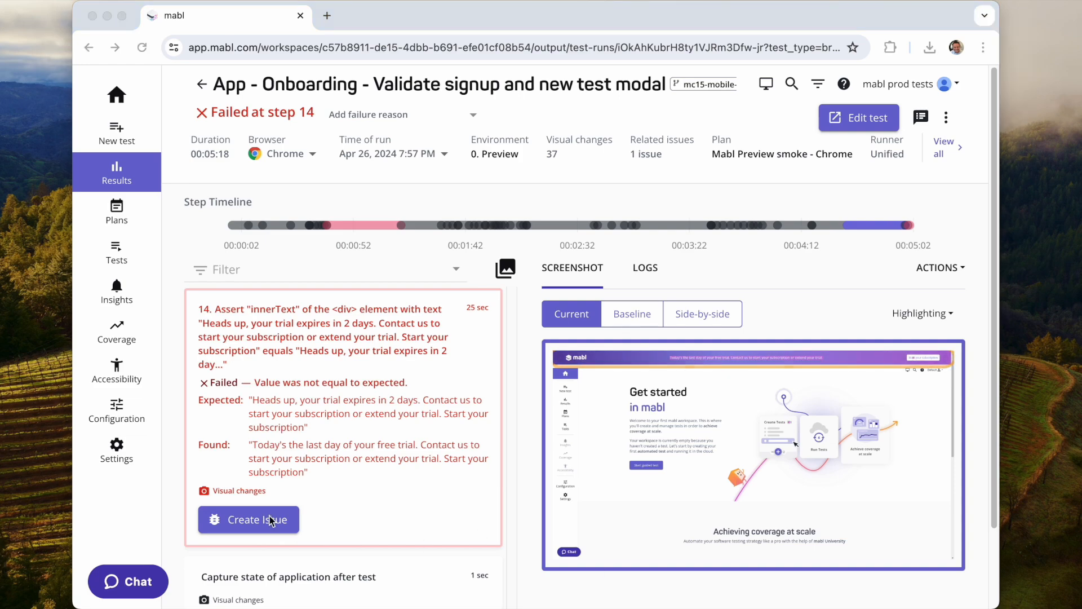
# - Create and submit a new Jira Bug issue in the mabl project for the failed onboarding step
pyautogui.click(248, 519)
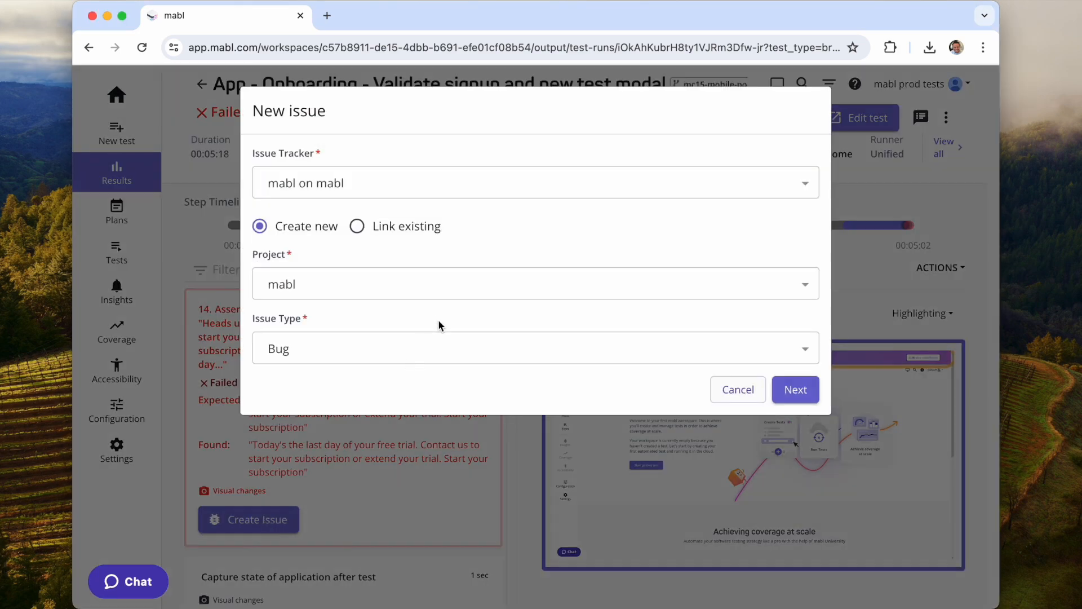
pyautogui.click(794, 389)
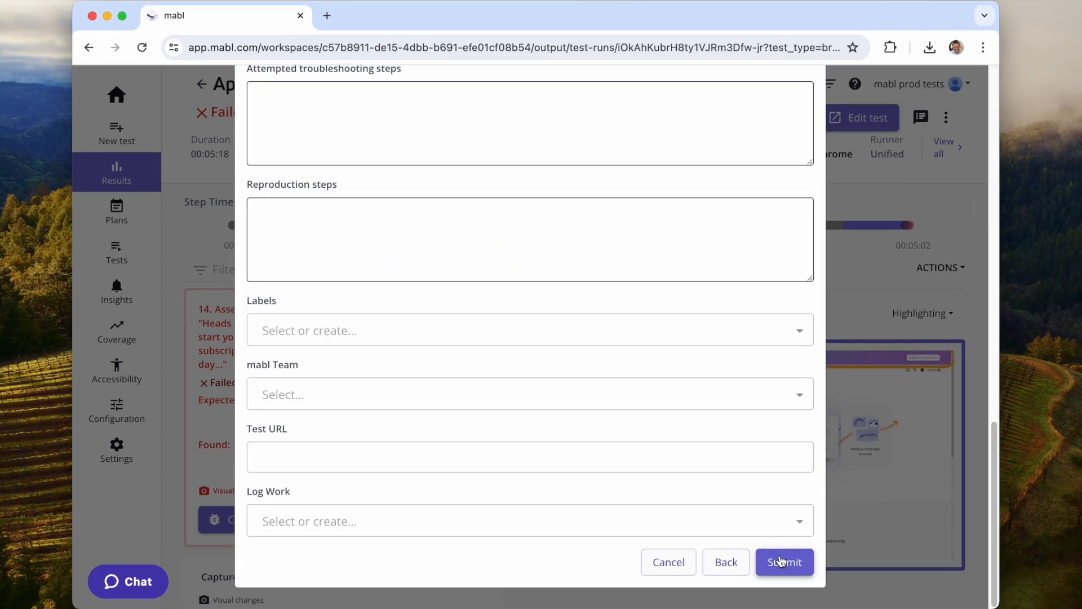
pyautogui.click(784, 561)
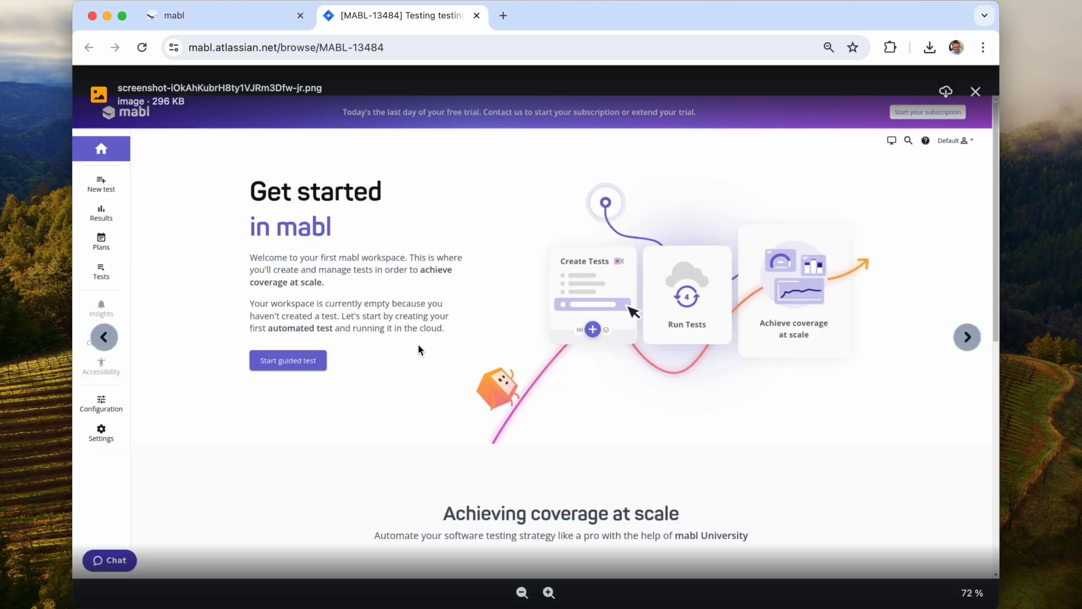
# - Close the screenshot preview on MABL-13484 and reopen its linked failed onboarding run
pyautogui.click(976, 91)
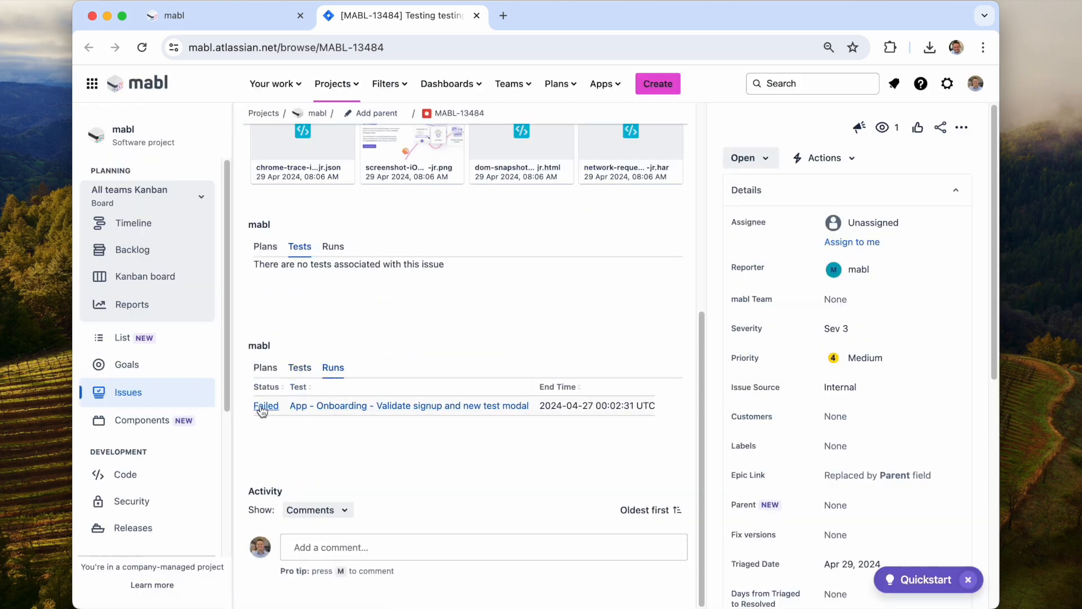
pyautogui.click(409, 405)
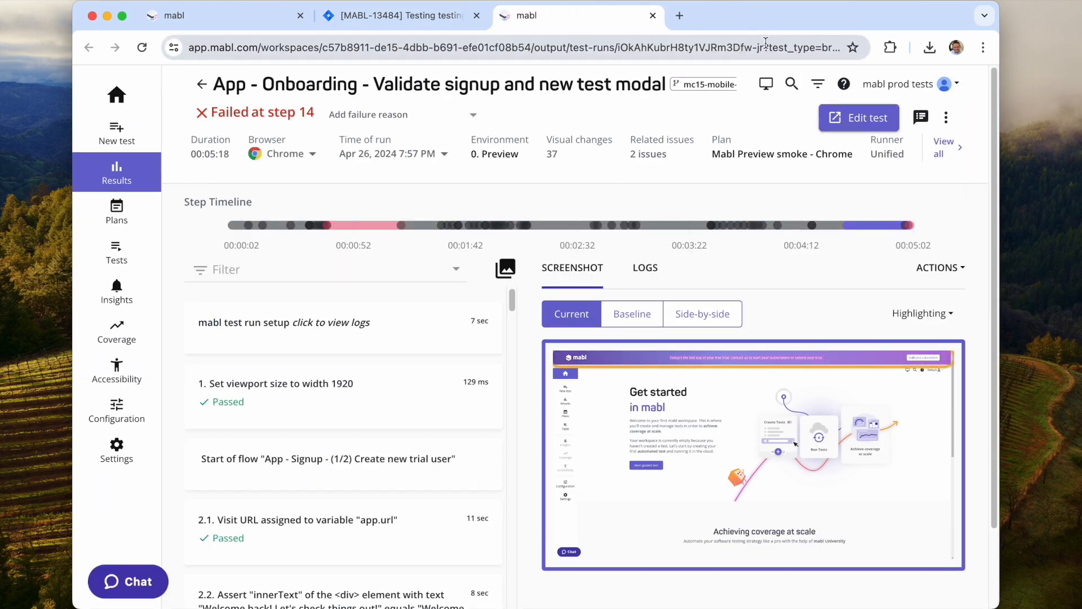